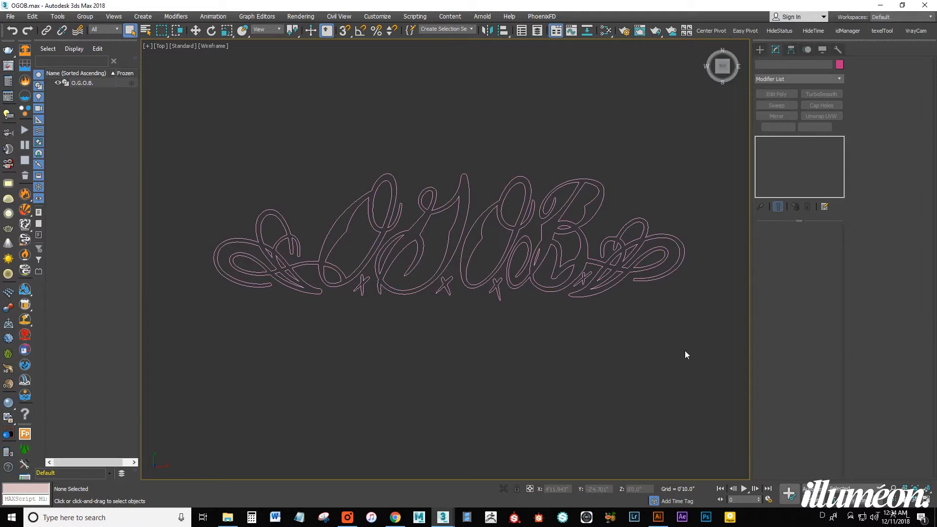
Window-select the whole O.G.O.B. spline in the Top viewport with Shapes > Splines active.
click(759, 50)
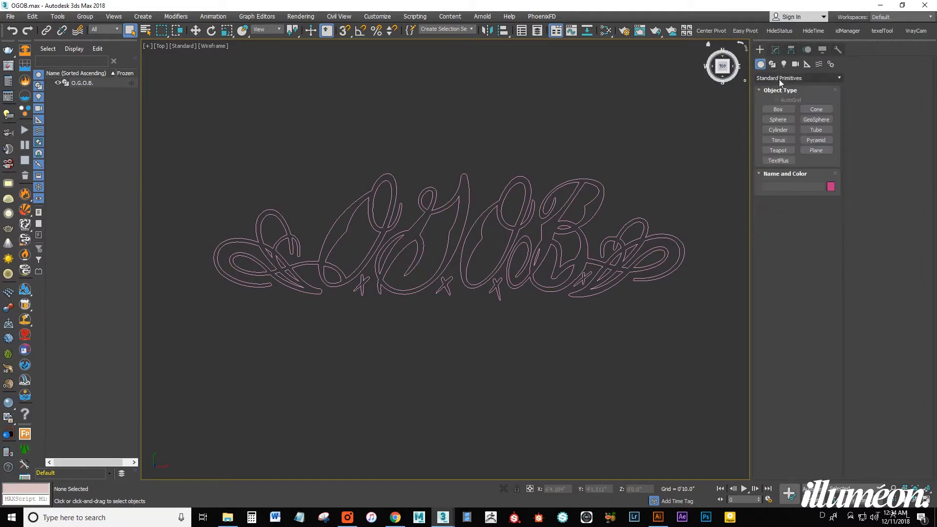
click(771, 64)
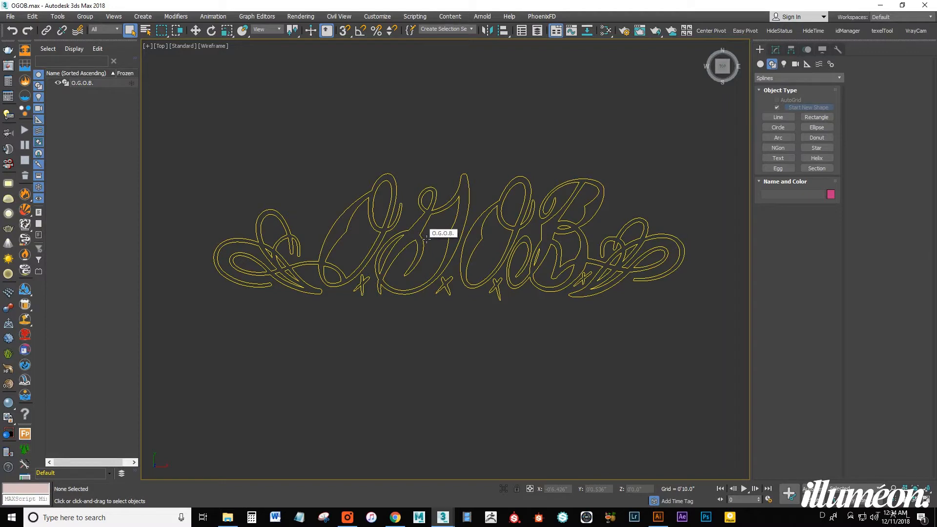
mouse_move(427, 240)
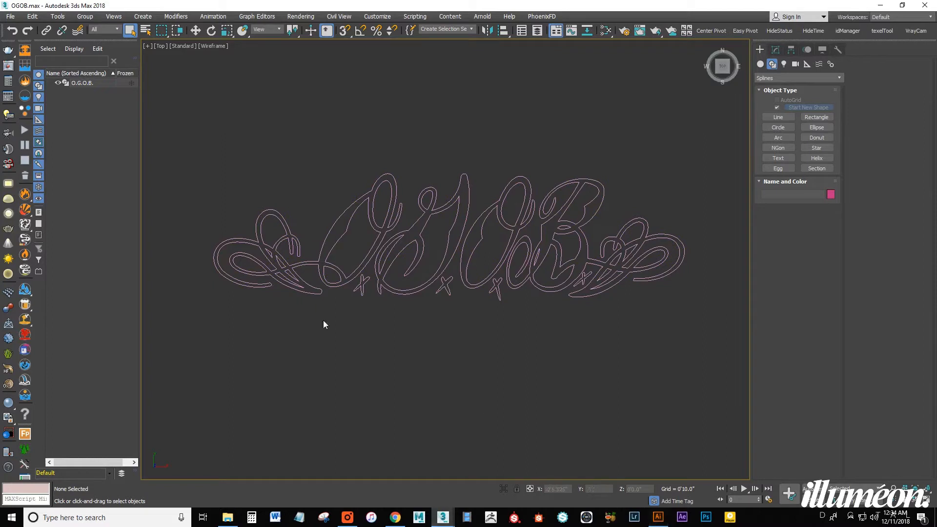
mouse_move(435, 221)
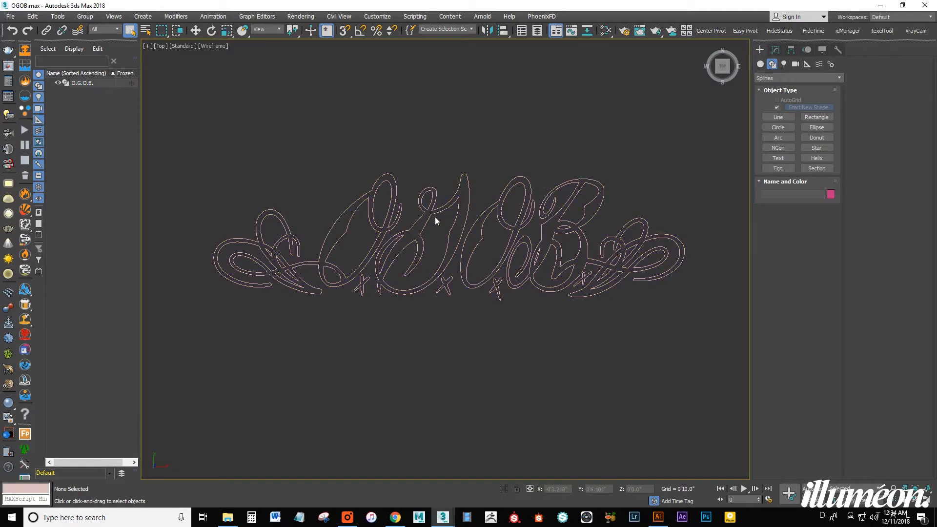
drag(435, 222, 488, 183)
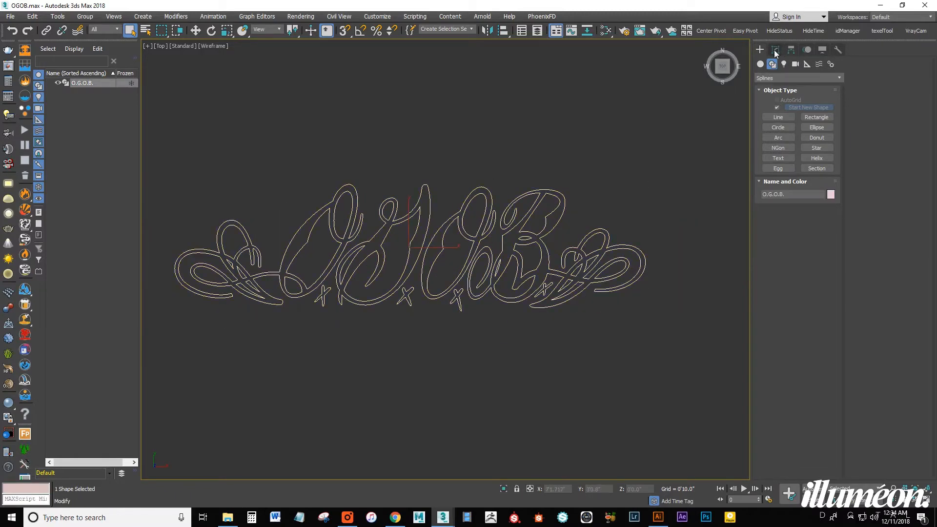
Show the Editable Spline stack and Geometry rollout on the Modify panel for the logo.
click(775, 50)
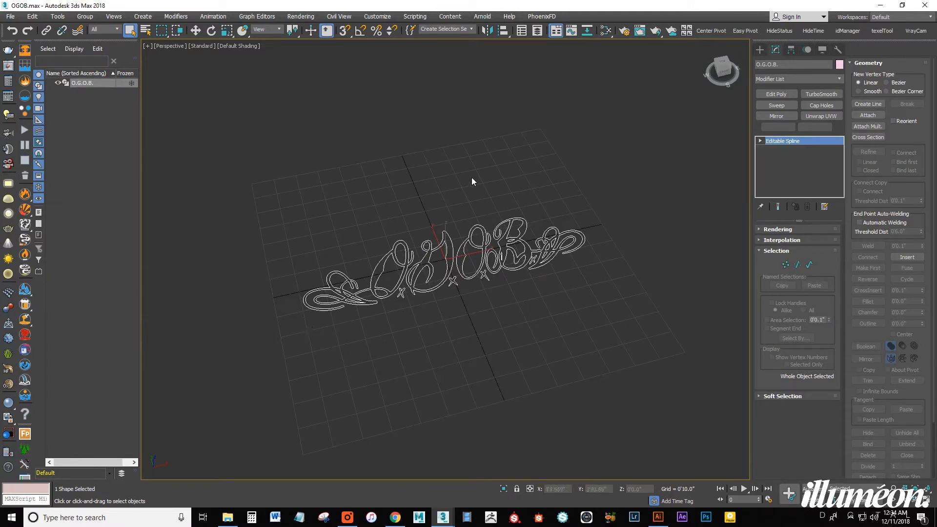
mouse_move(292, 311)
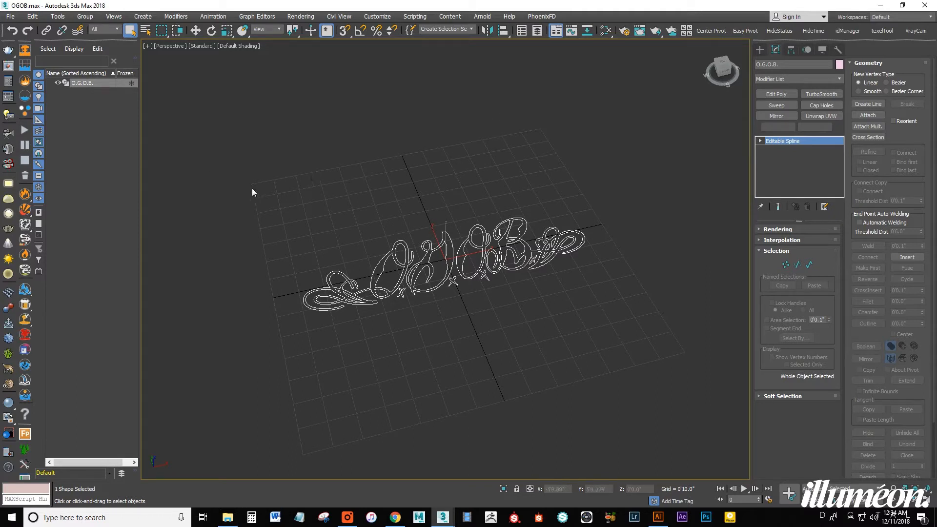
mouse_move(683, 347)
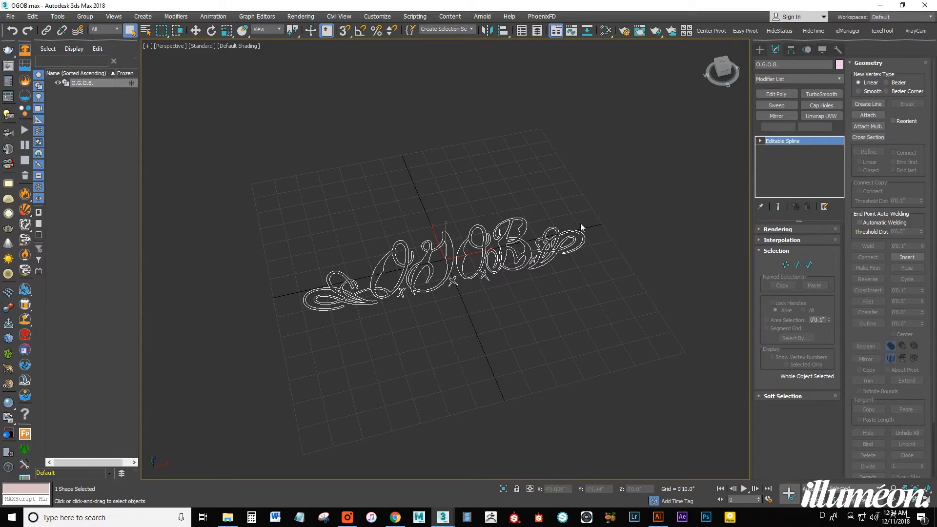
mouse_move(637, 188)
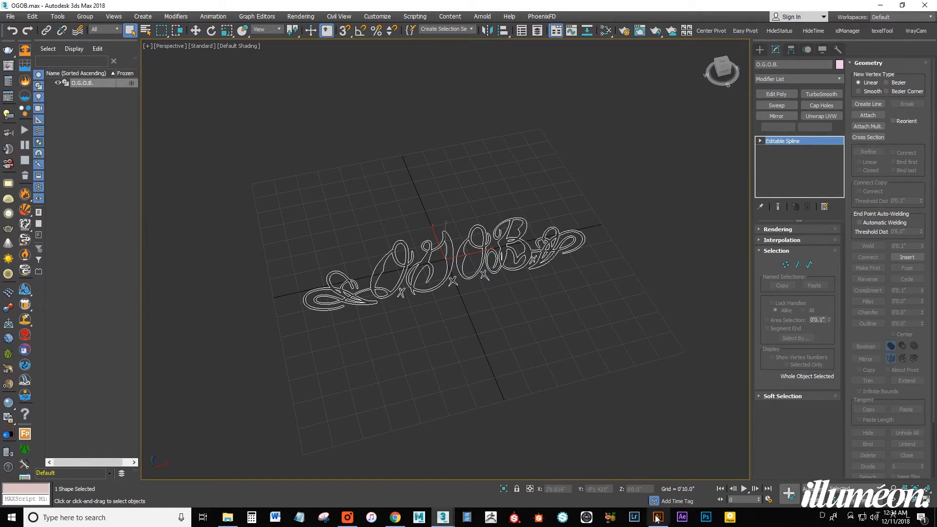
mouse_move(657, 517)
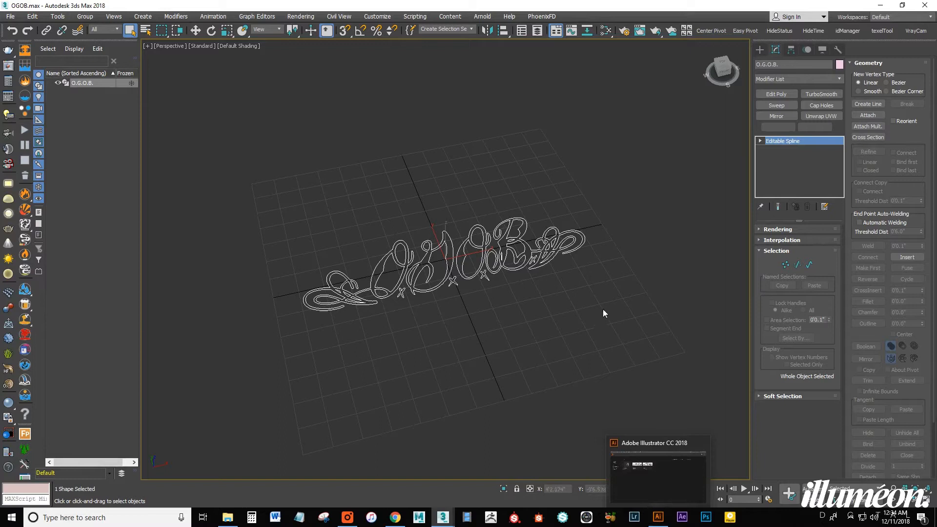
mouse_move(610, 320)
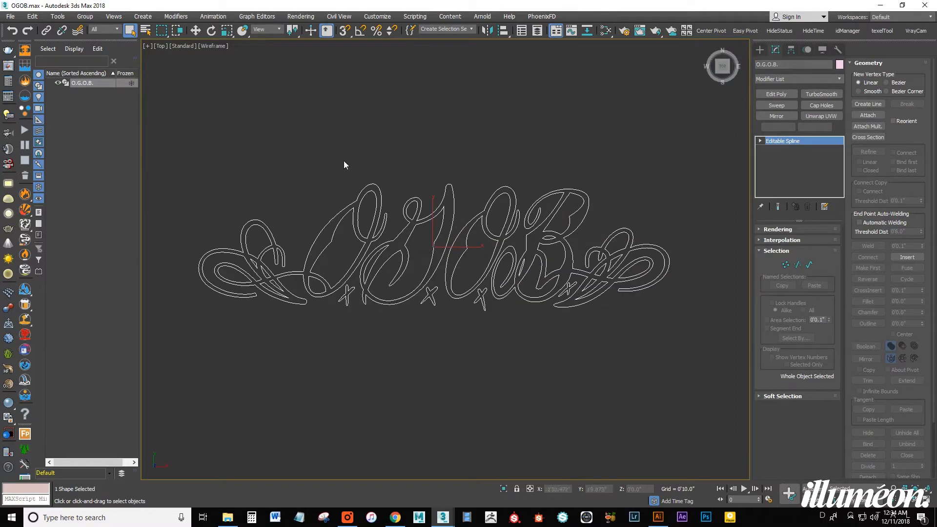
Export the spline as Adobe Illustrator file OGOB_Max.AI on the Desktop, replacing the existing copy.
click(10, 16)
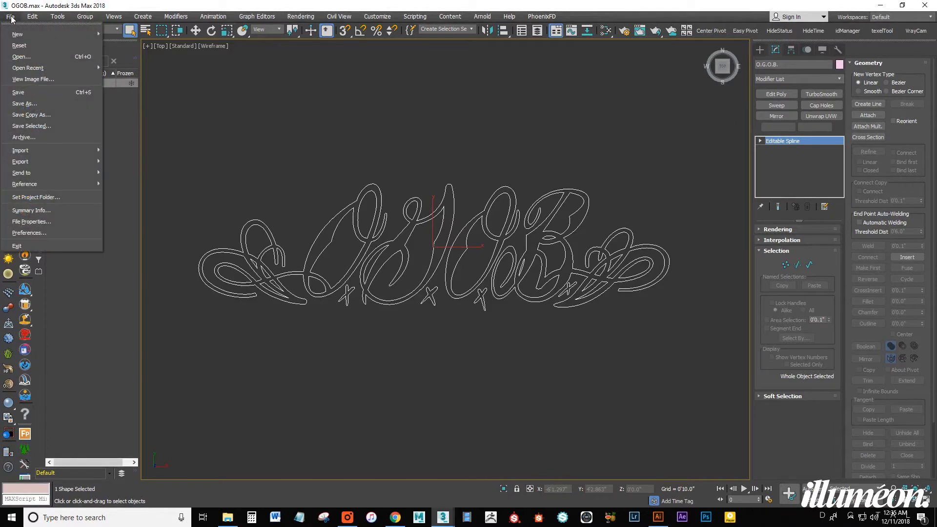
click(21, 161)
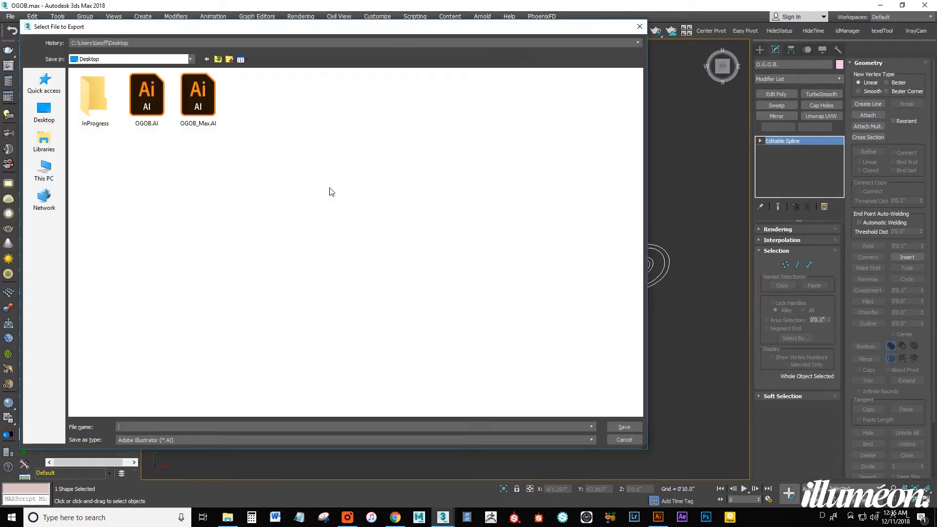
click(198, 96)
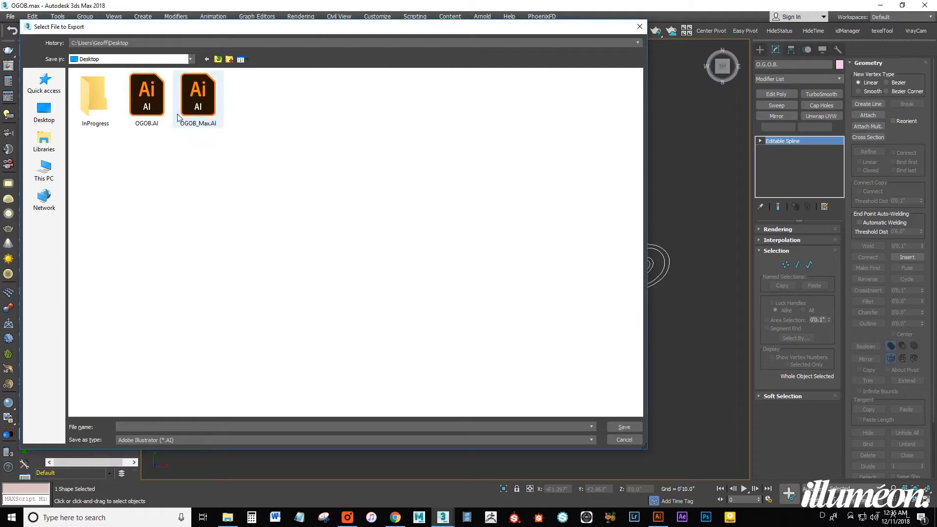
click(198, 96)
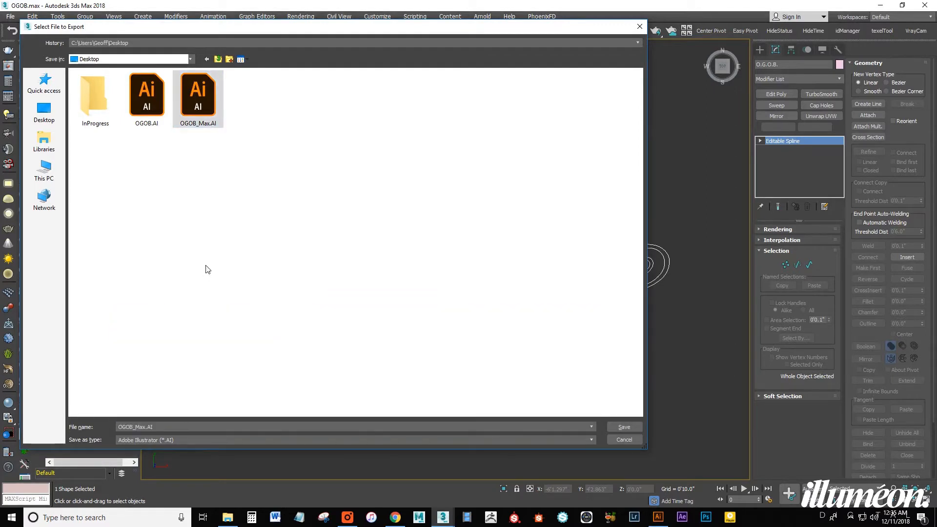
click(590, 440)
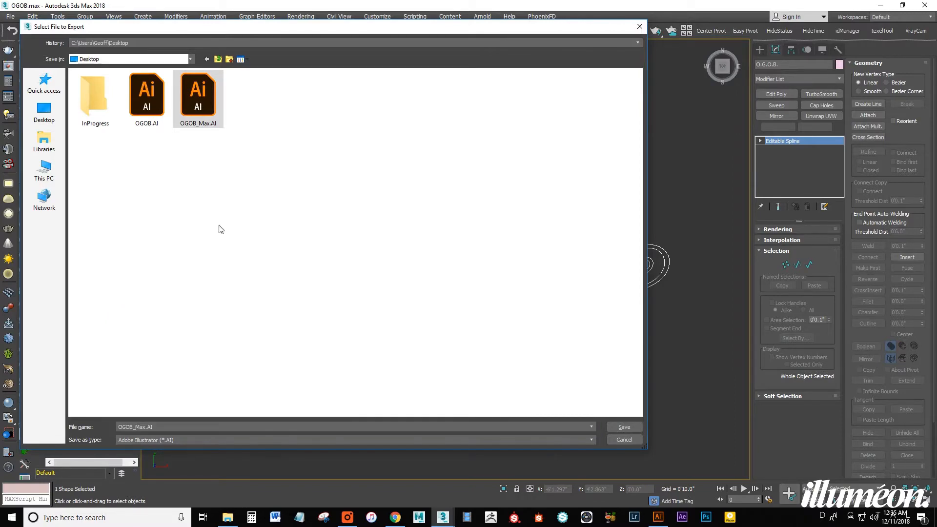
click(623, 427)
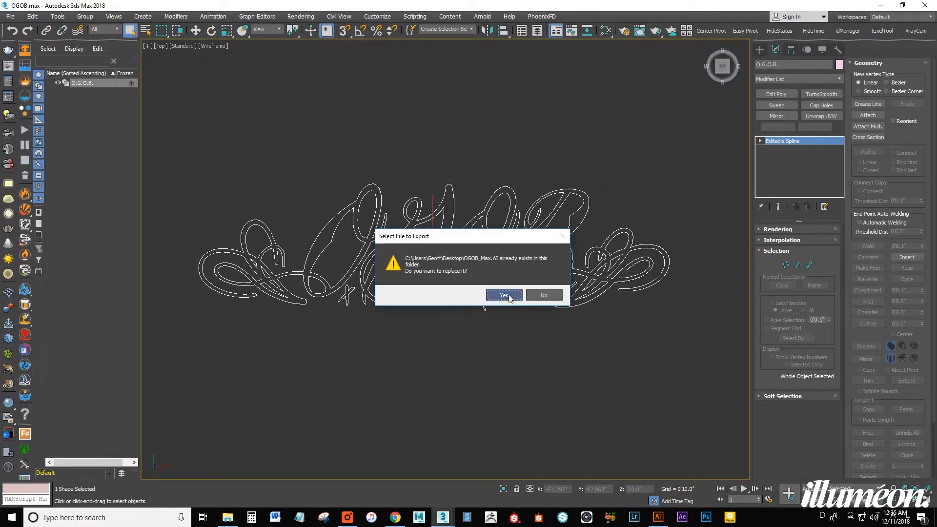
click(504, 295)
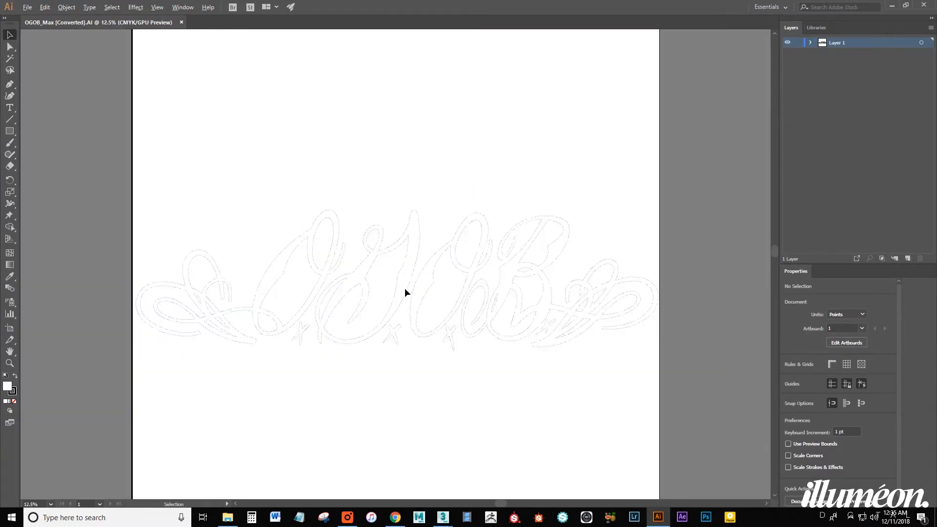
Expand Layer 1 to list its <Path> sublayers and inspect paths in the B and left swirl.
click(810, 42)
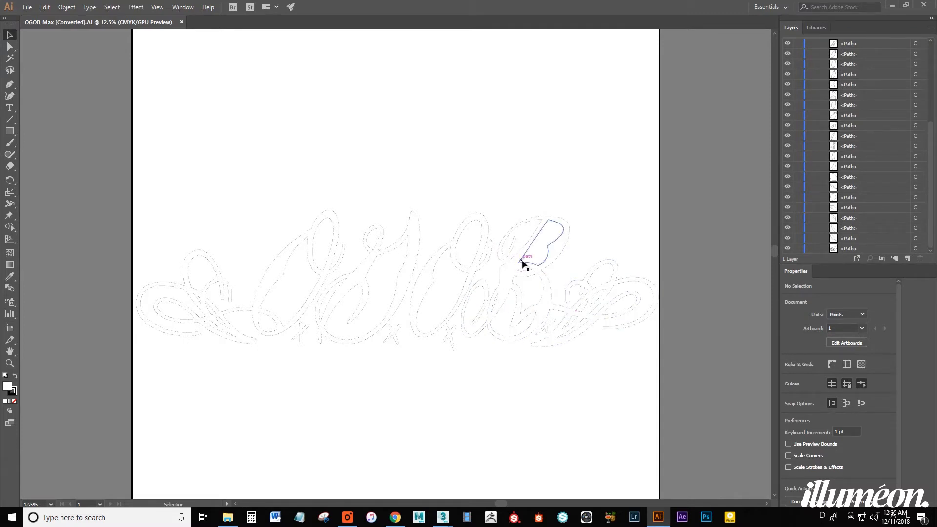
click(310, 254)
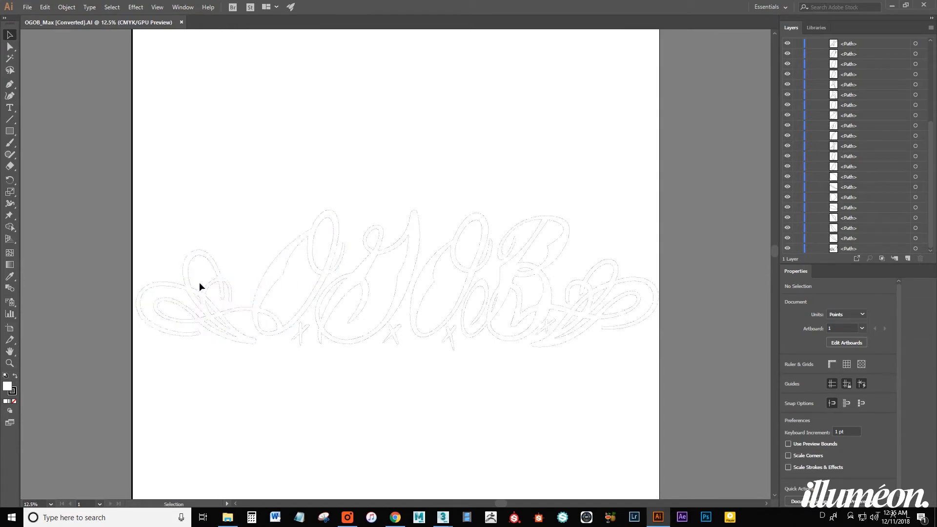
mouse_move(206, 305)
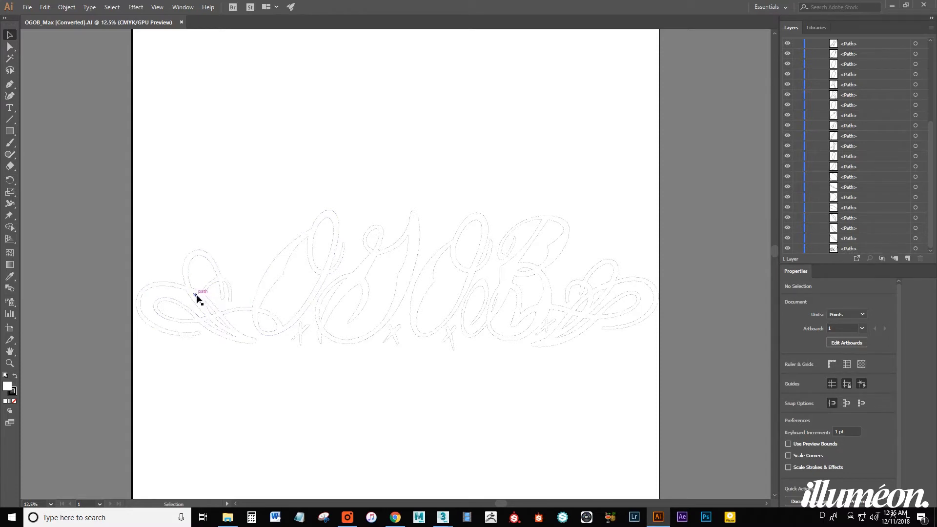
click(197, 304)
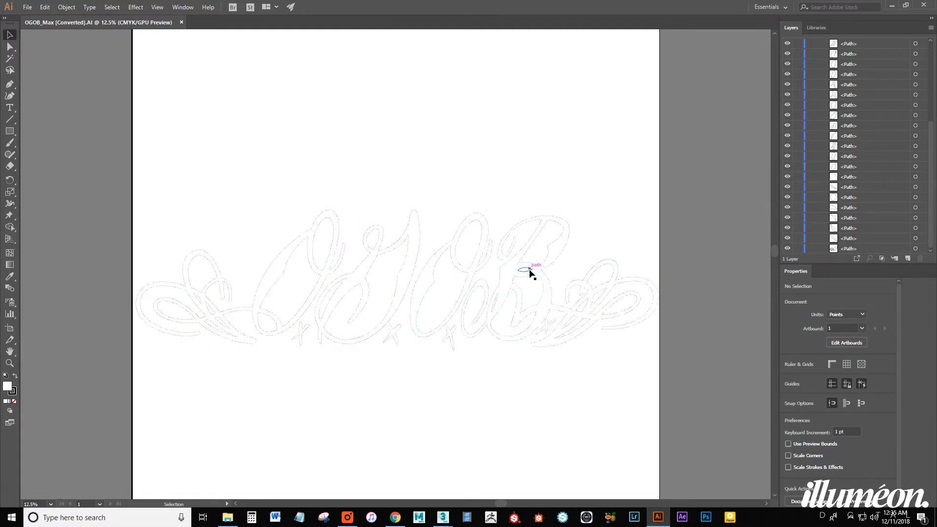
mouse_move(554, 307)
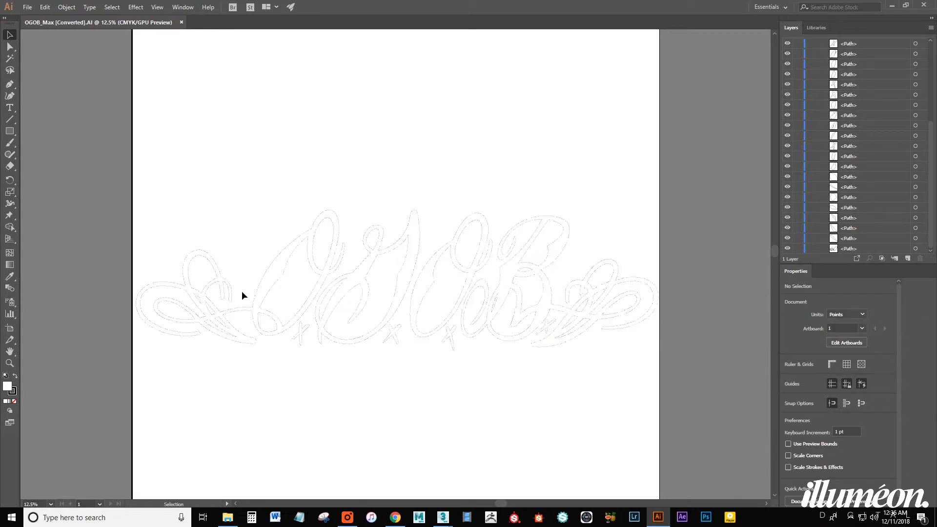
click(267, 275)
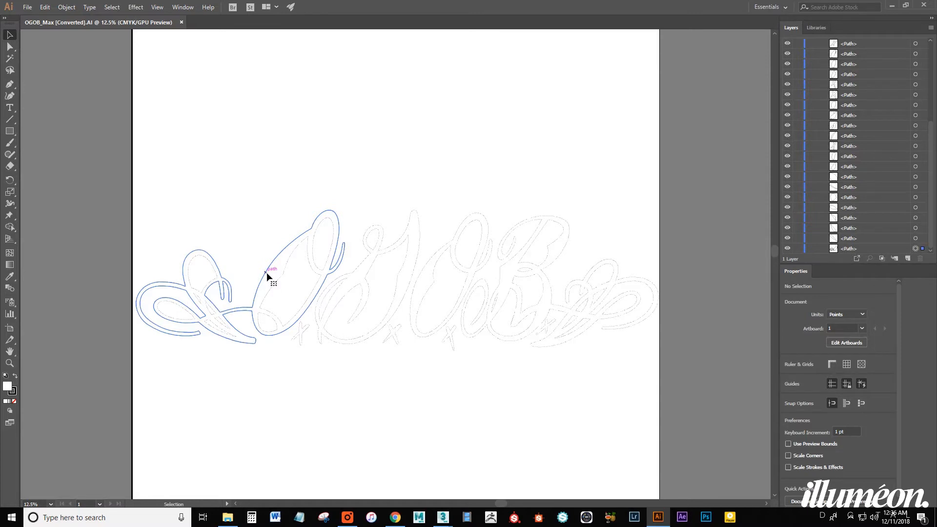
Fill the large left swirl and first O outer path with black.
click(269, 275)
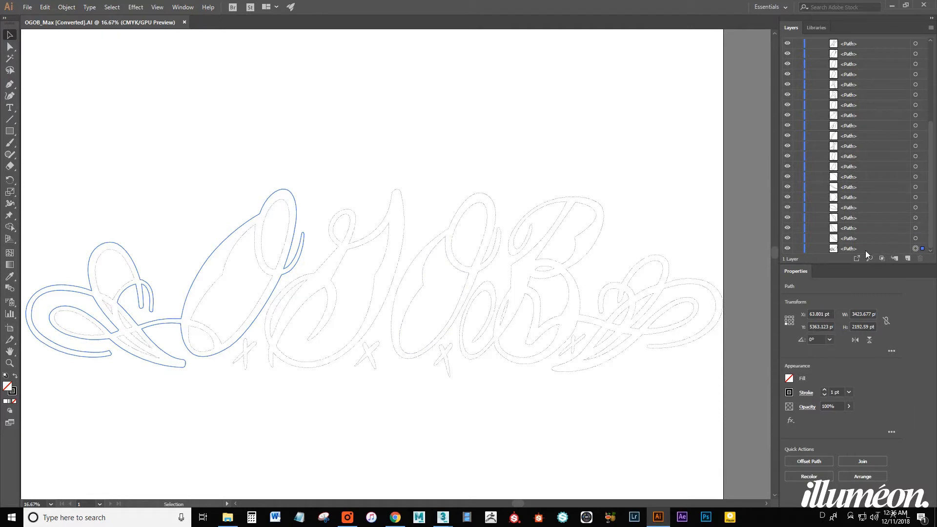
click(848, 248)
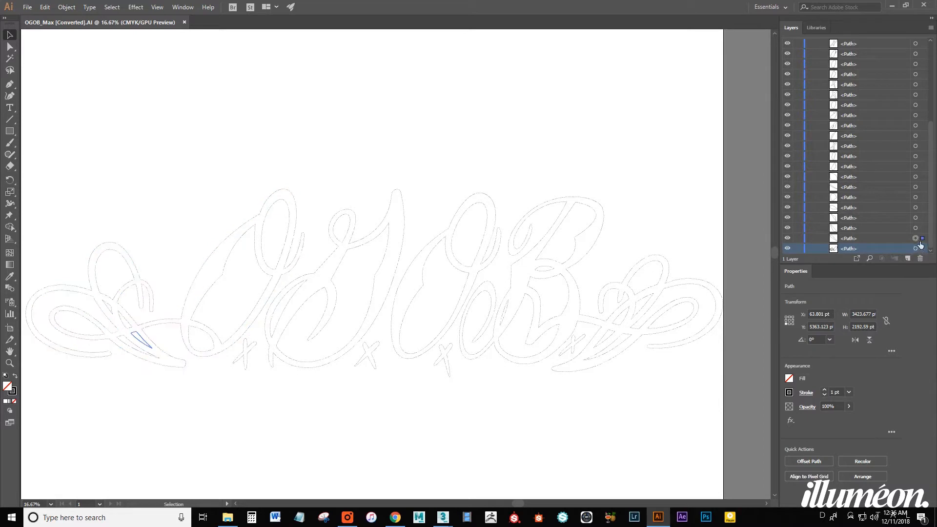
click(914, 249)
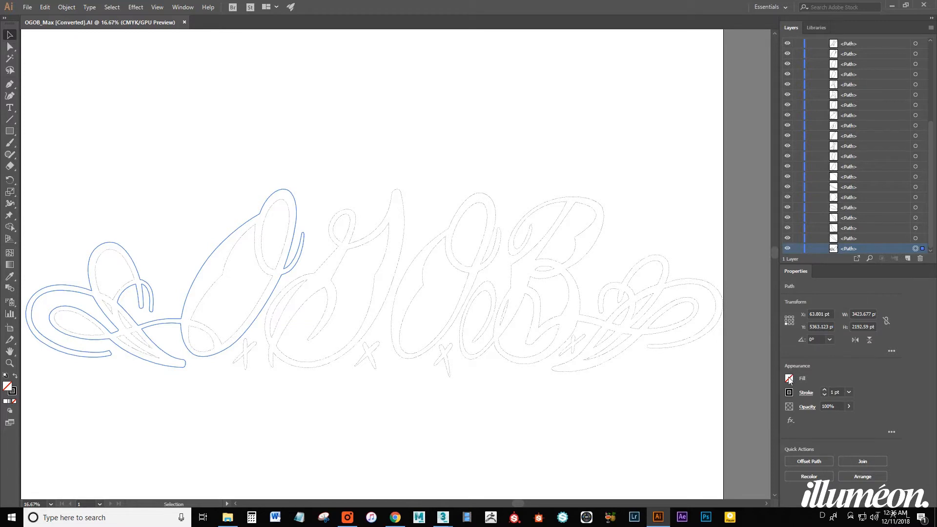
click(788, 379)
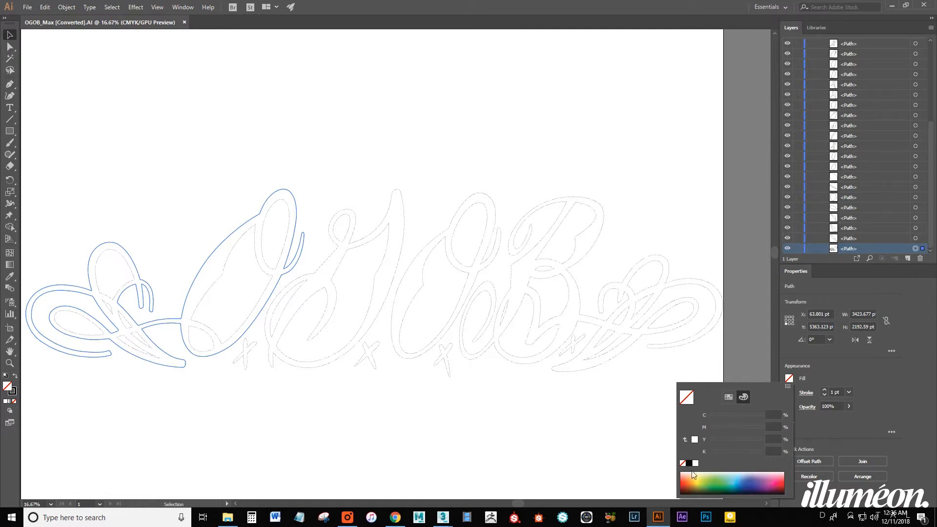
click(694, 462)
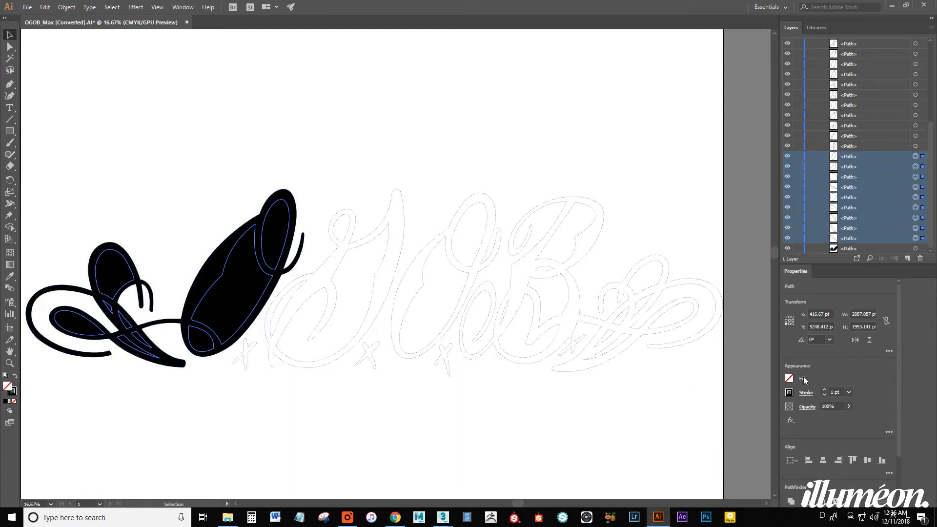
Fill the inner counters of the left swirl and first O with white.
click(789, 377)
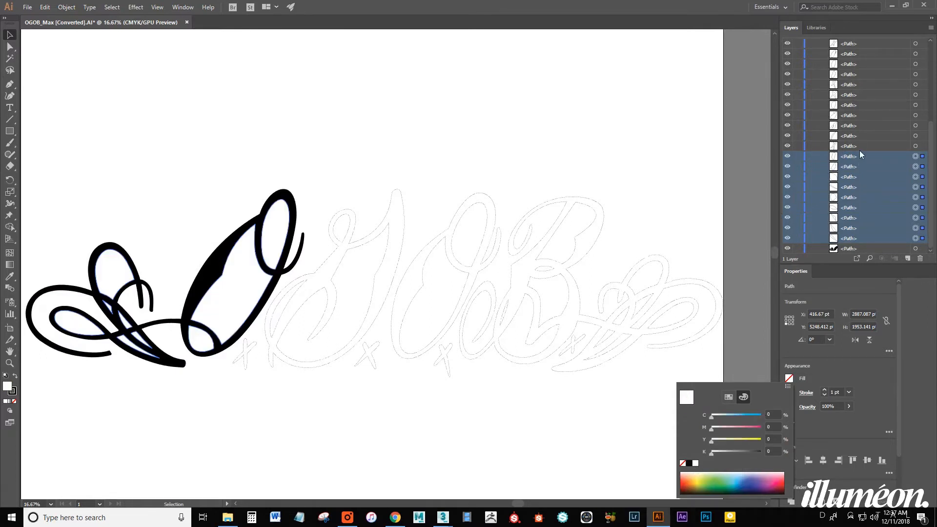
click(848, 146)
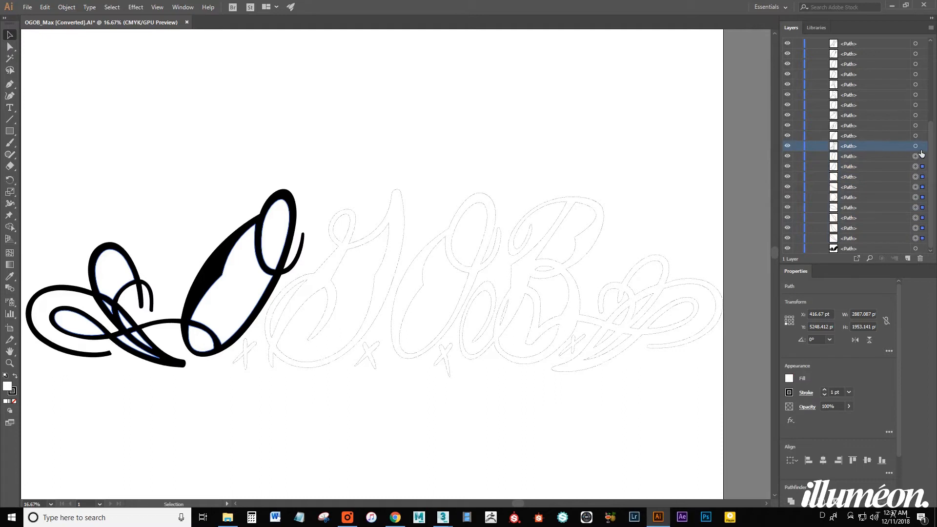
mouse_move(861, 96)
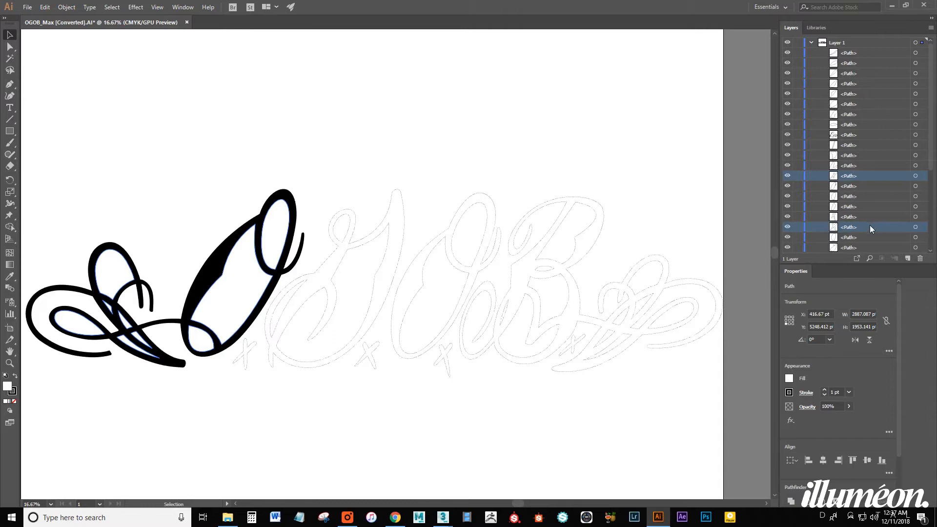
Fill the four cross marks and the G's outer shape with solid black.
click(848, 217)
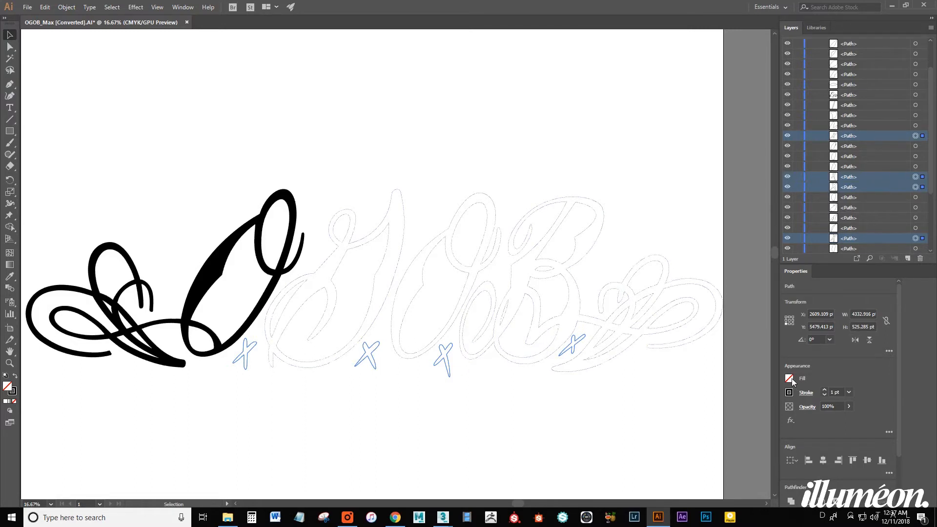
click(790, 378)
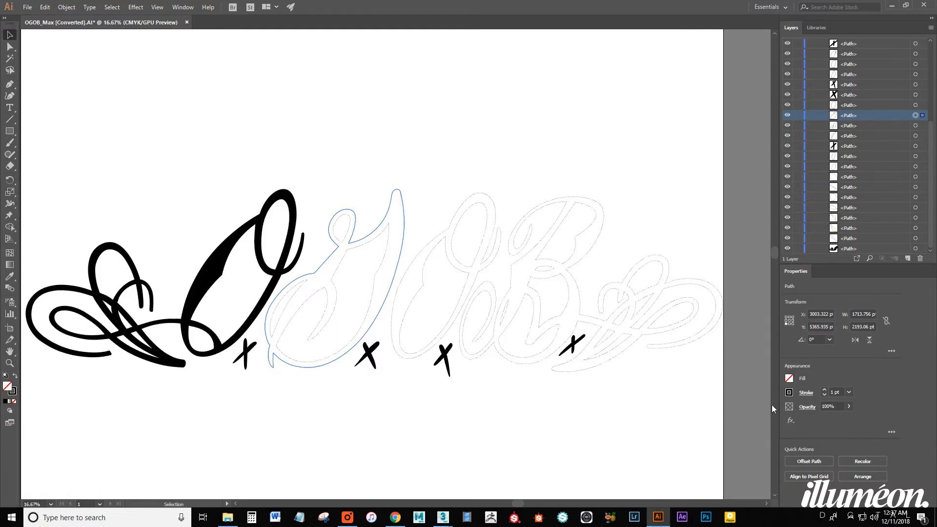
click(788, 379)
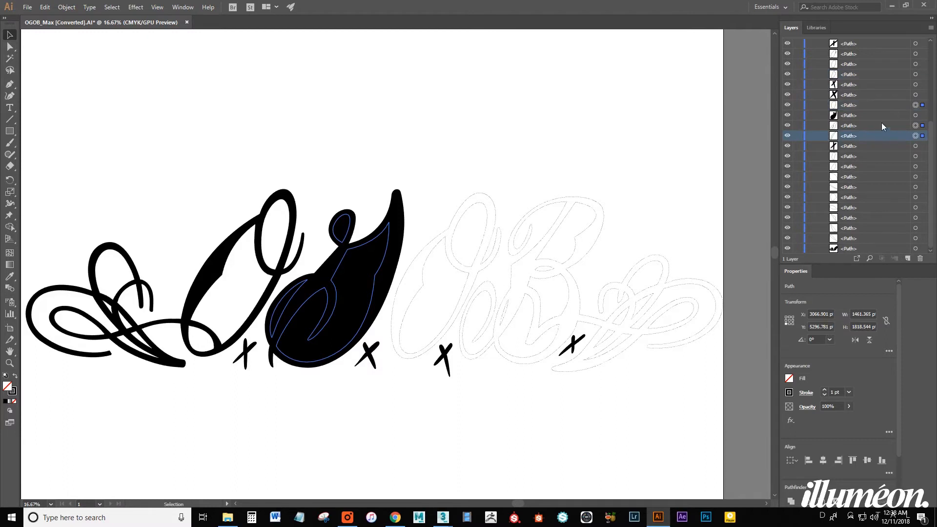
Fill the G's inner counters white and the second O's outer shape black.
click(848, 126)
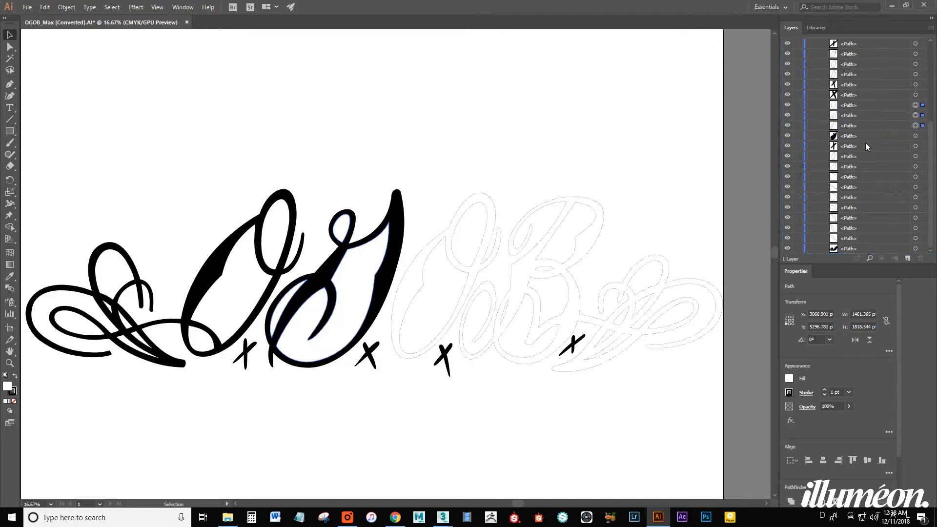
mouse_move(885, 172)
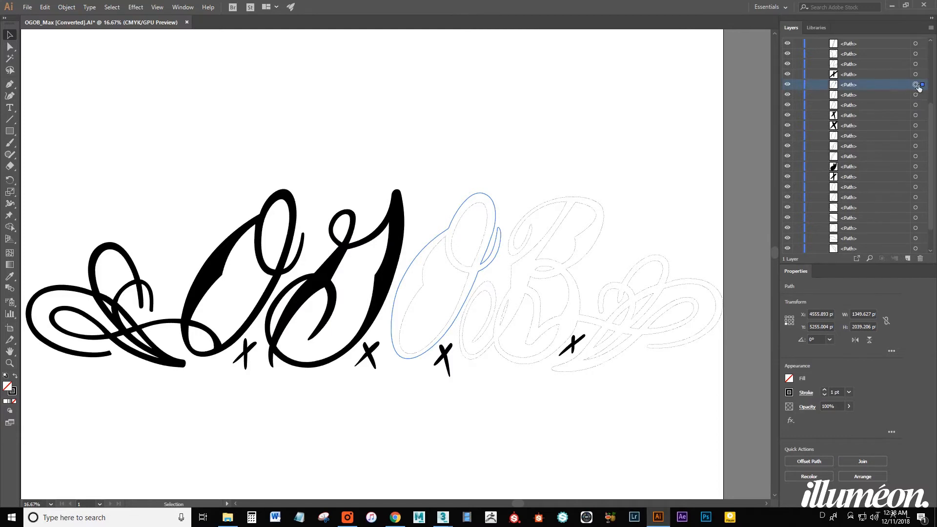
click(789, 379)
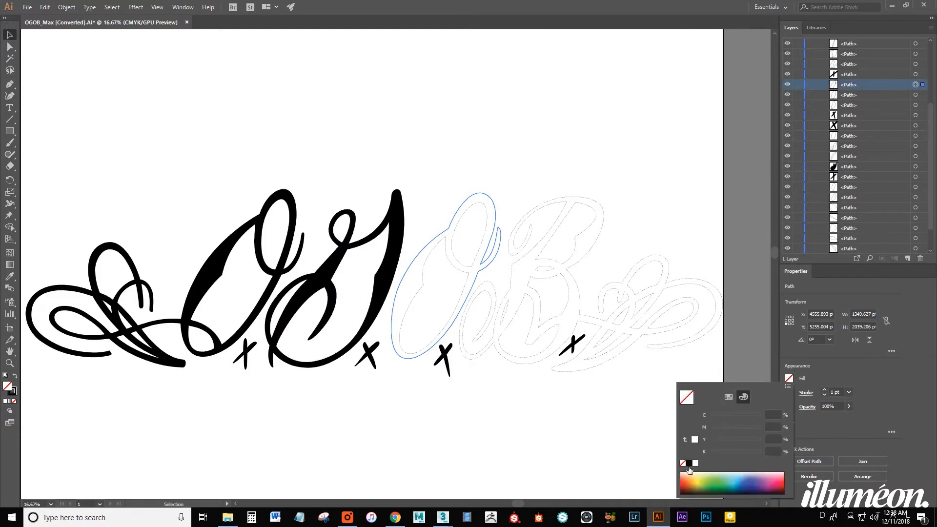
click(694, 463)
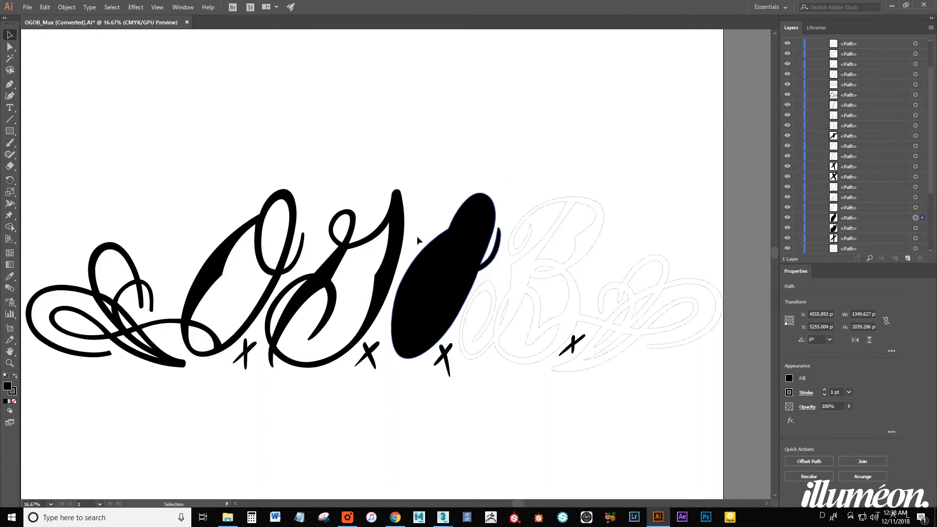
mouse_move(460, 208)
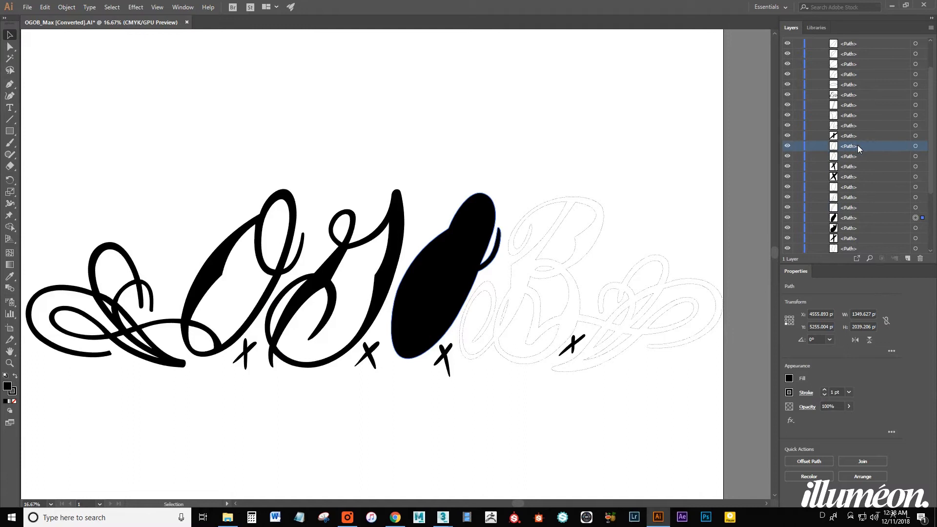
Fill the second O's counter white and the B with right flourish black, insides white.
click(914, 156)
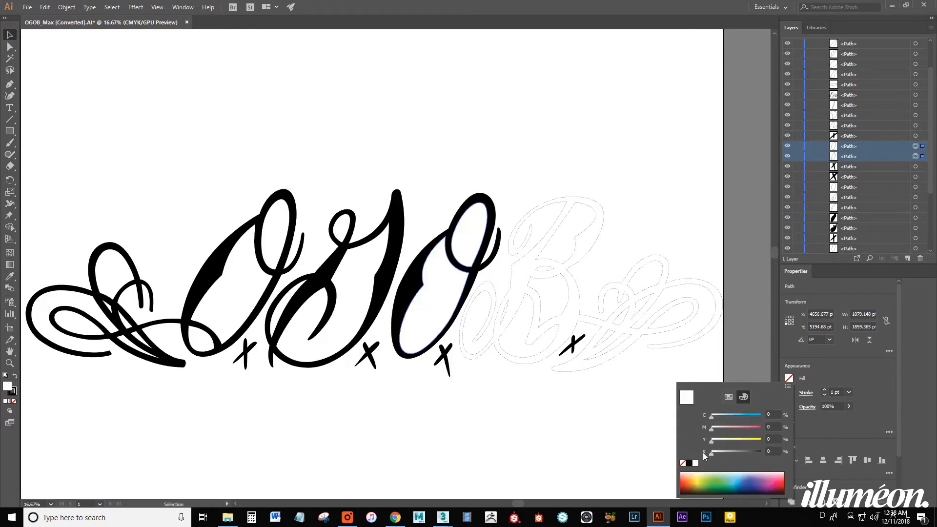
mouse_move(560, 206)
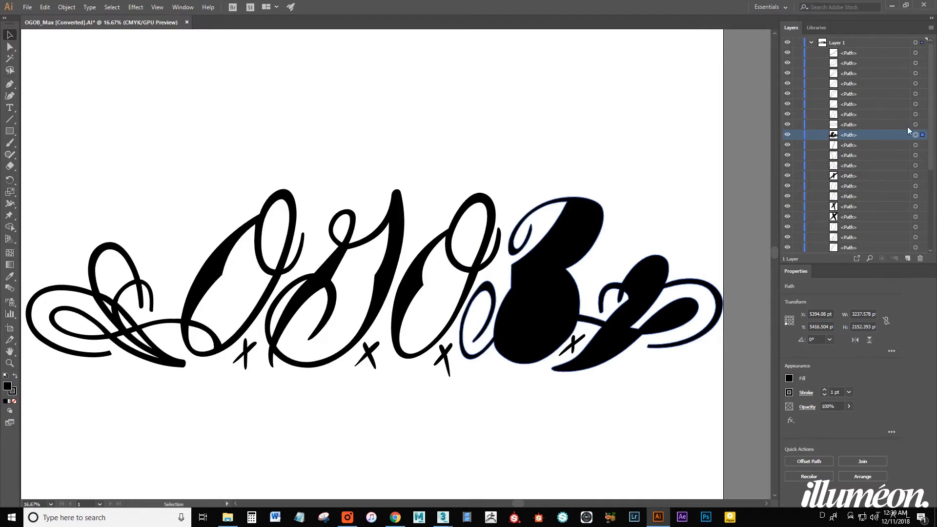
click(848, 123)
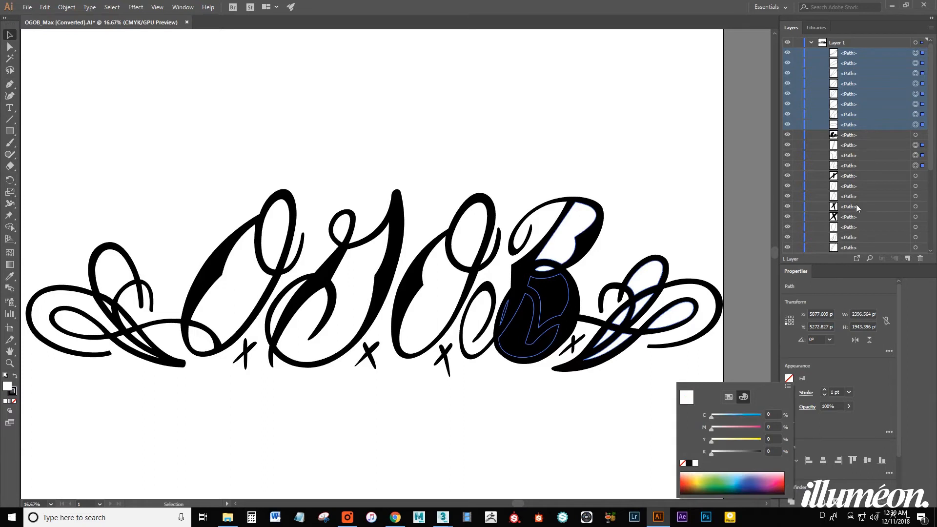
click(848, 135)
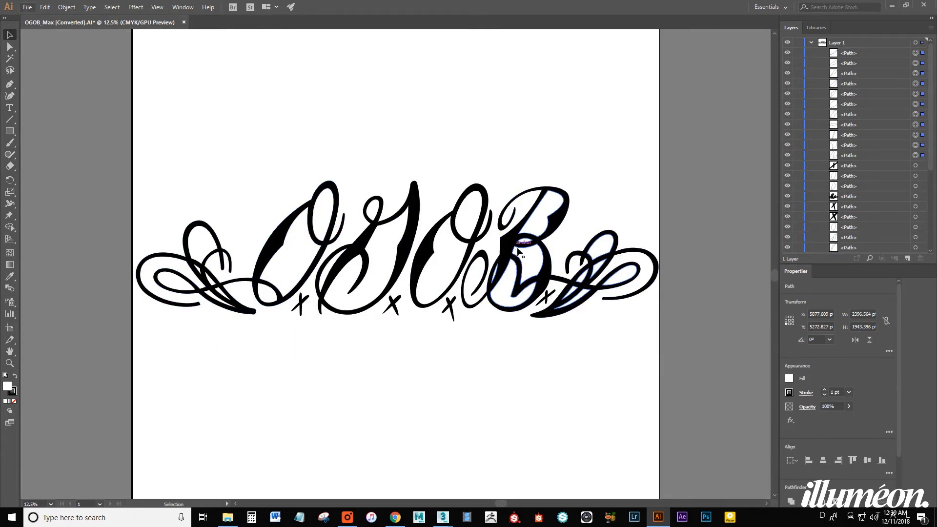
Combine the left flourish and first O paths into one compound path via Object > Compound Path > Make.
click(847, 104)
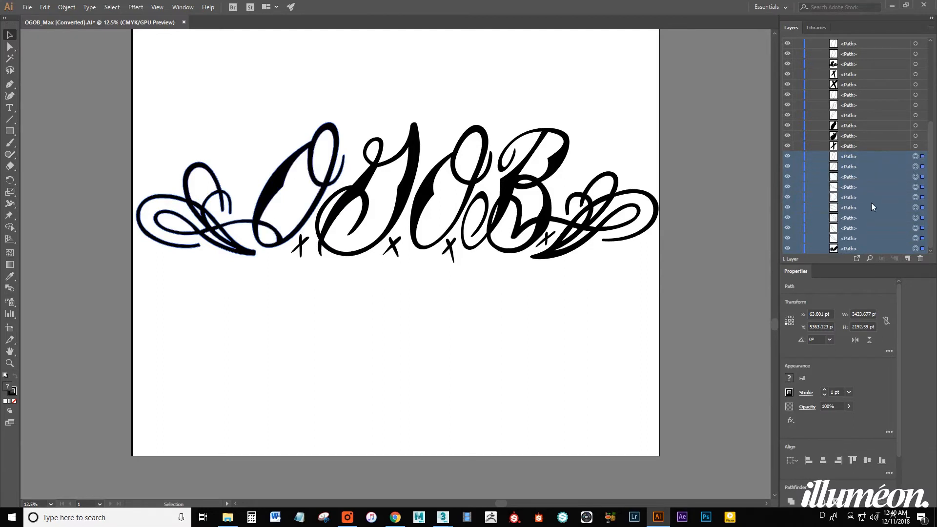
click(66, 7)
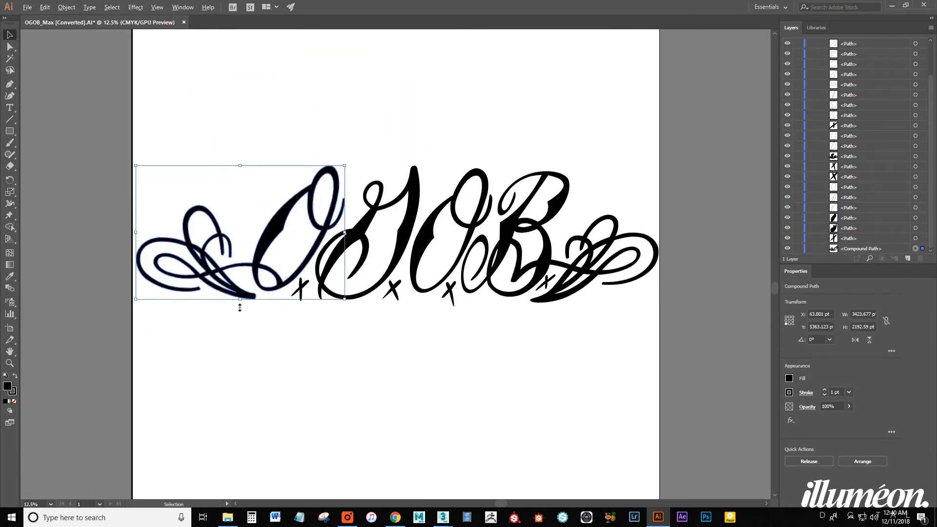
click(847, 228)
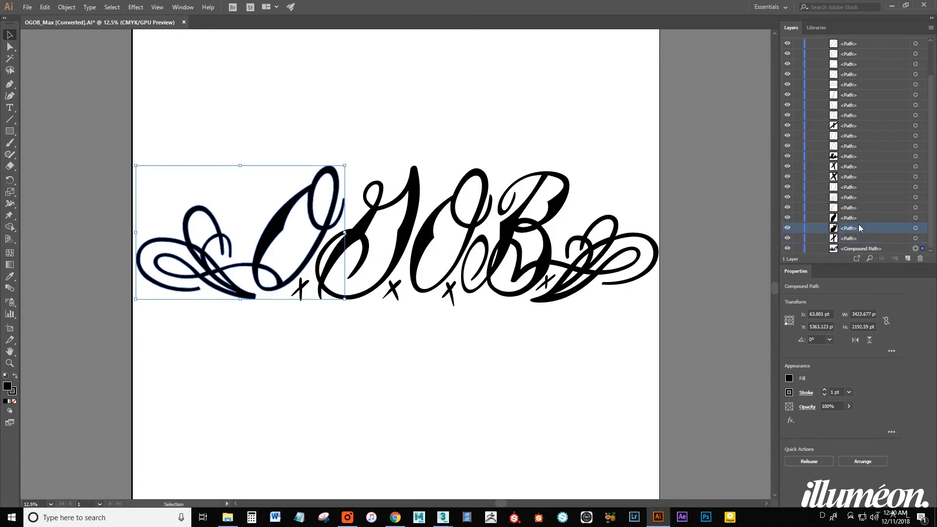
click(848, 217)
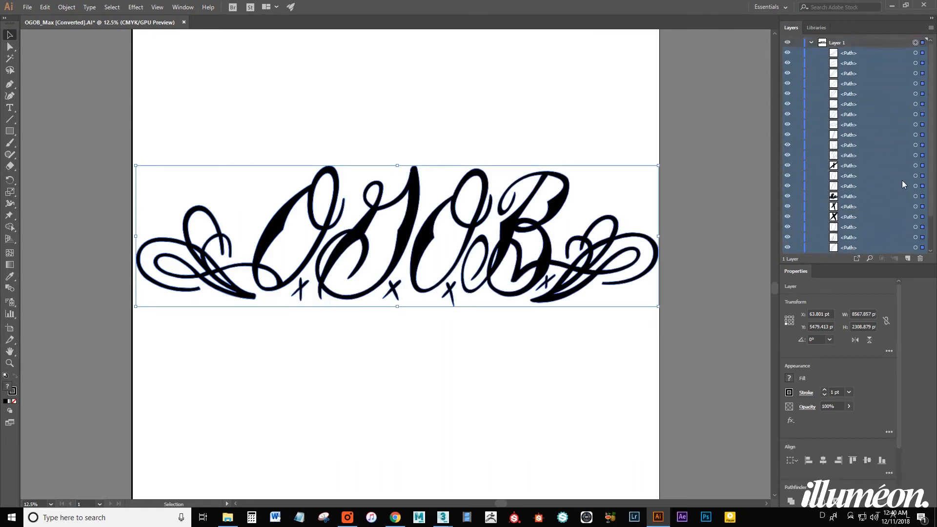
click(66, 7)
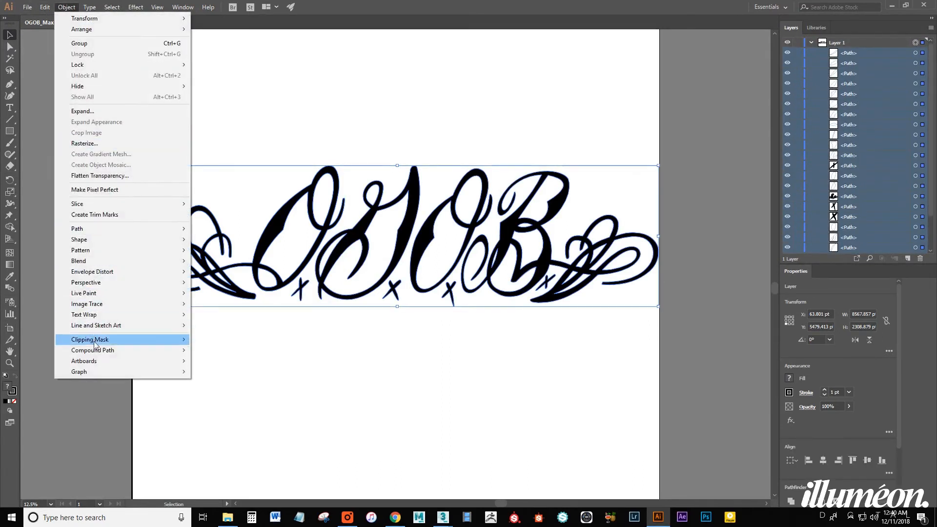
click(92, 350)
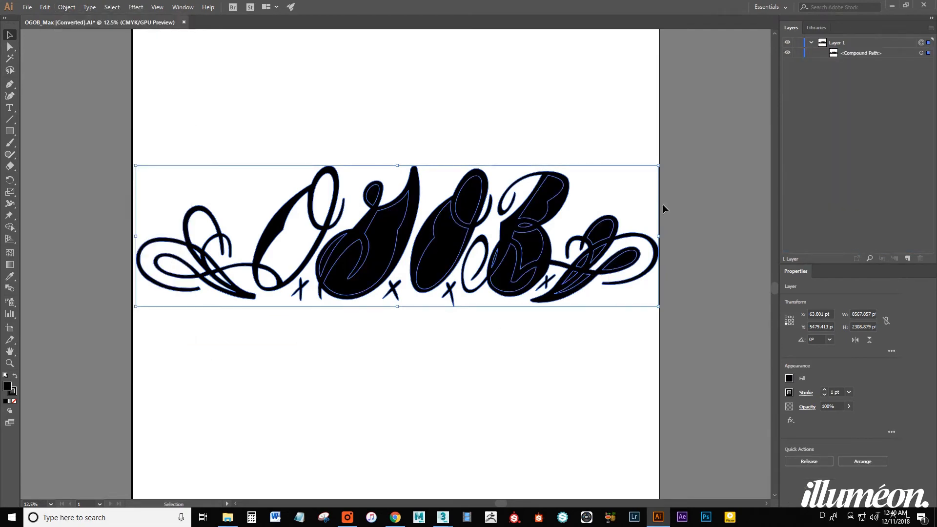
click(808, 461)
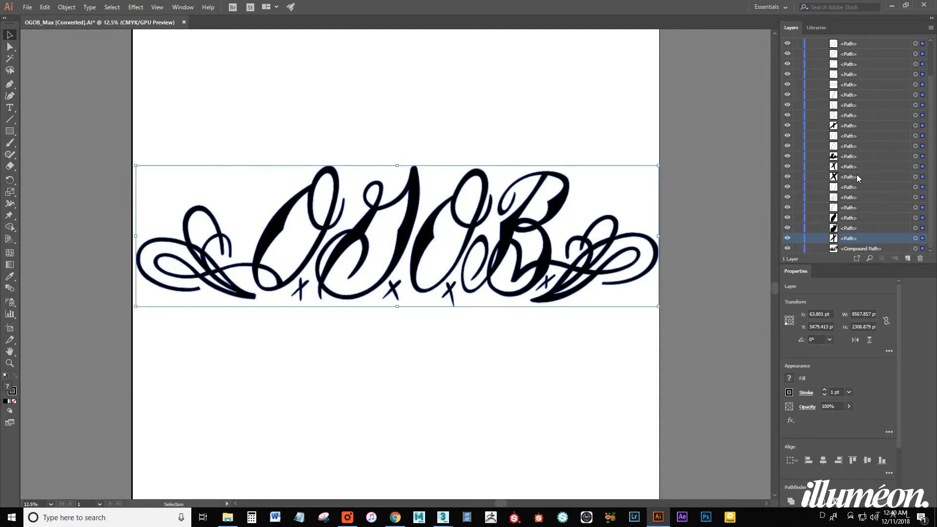
click(847, 176)
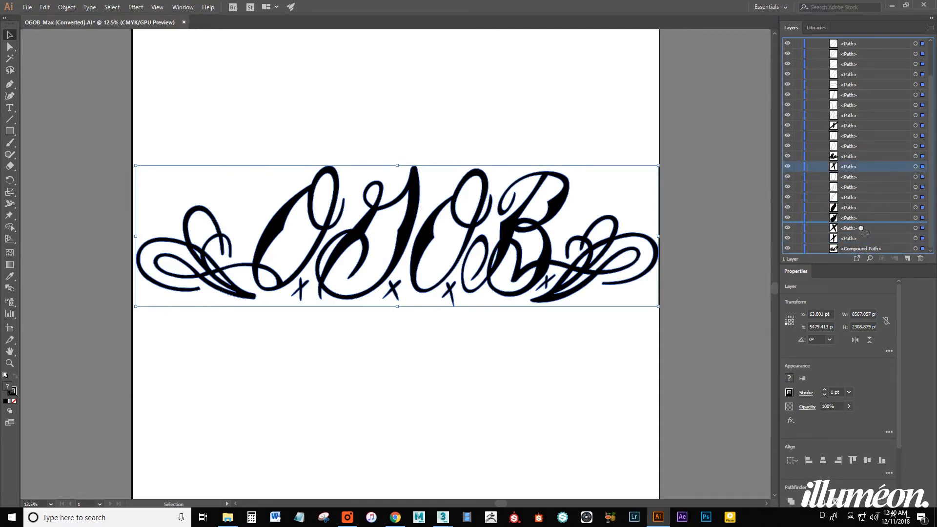
click(848, 126)
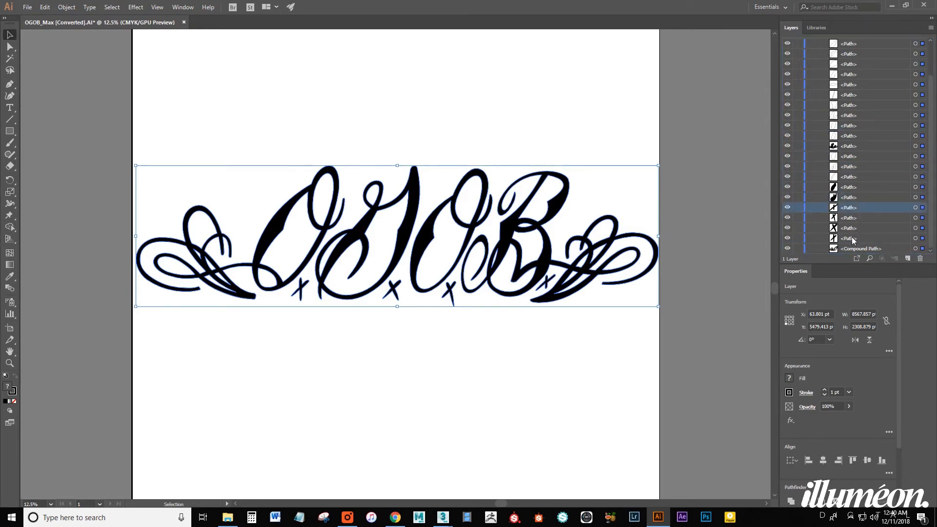
click(848, 238)
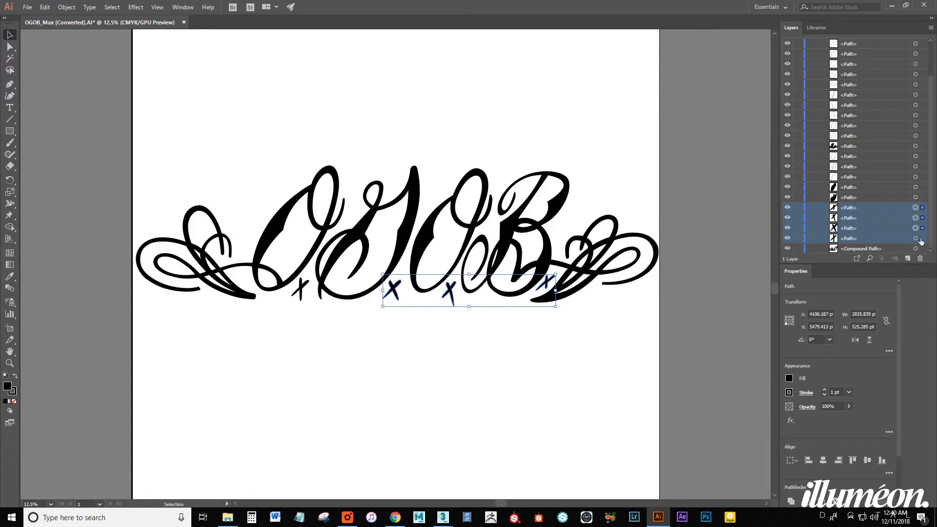
Combine the four cross marks into their own compound path.
click(65, 7)
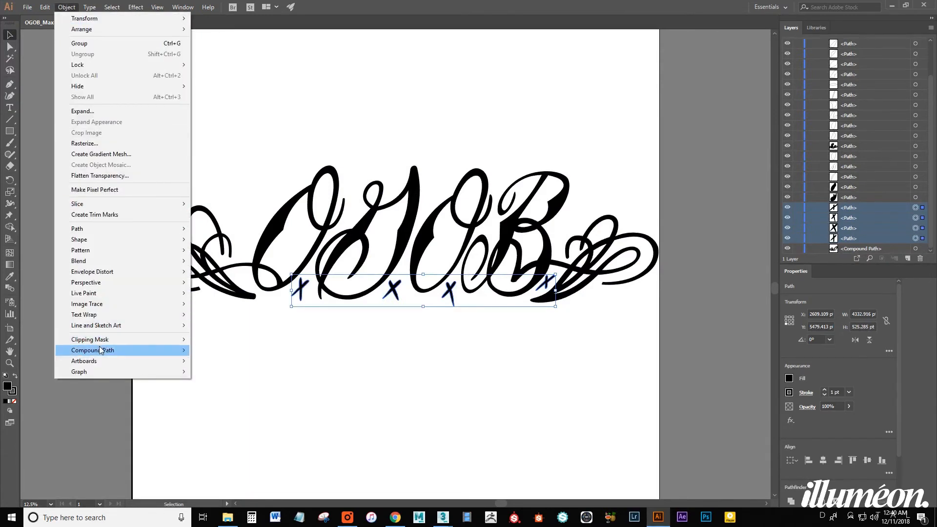
click(92, 350)
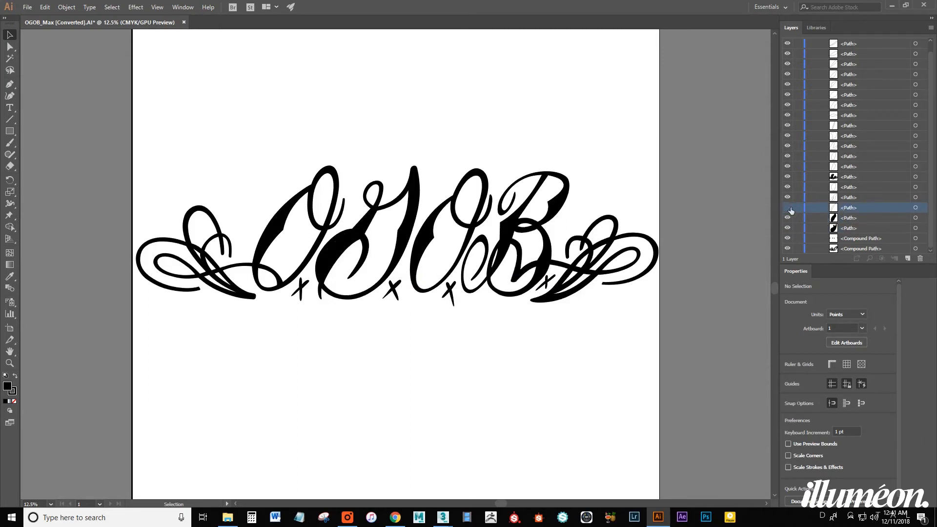
Hide the G's white inner piece and select the second letter's separate pieces together.
click(788, 207)
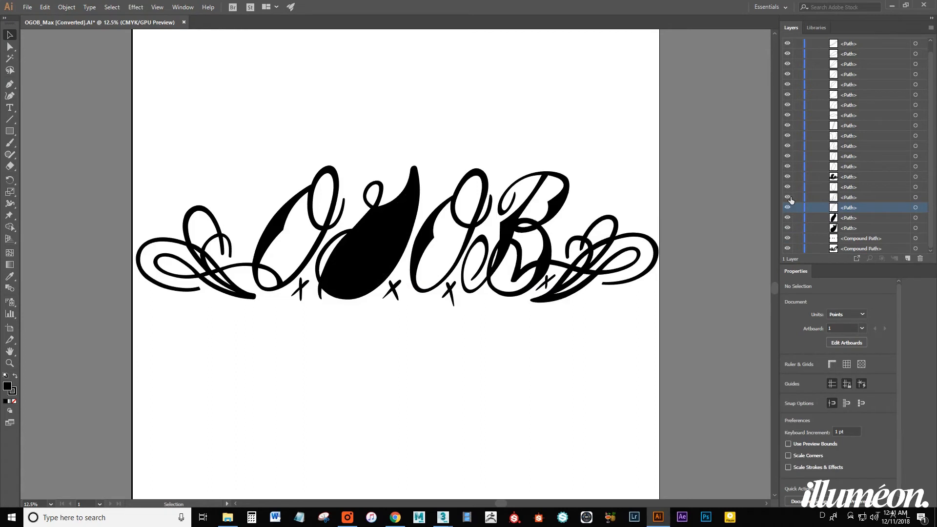
click(788, 197)
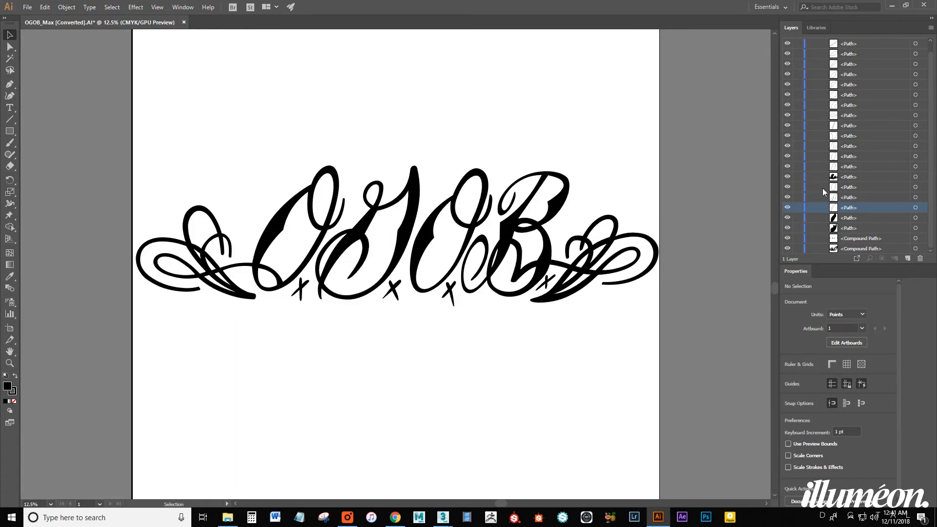
click(847, 197)
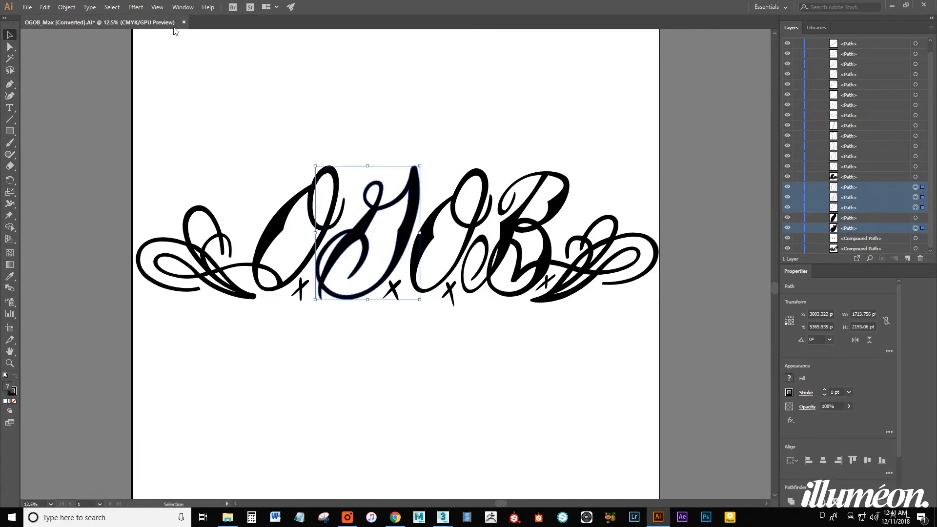
Select the third letter's pieces in Layers and merge them into a compound path.
click(67, 7)
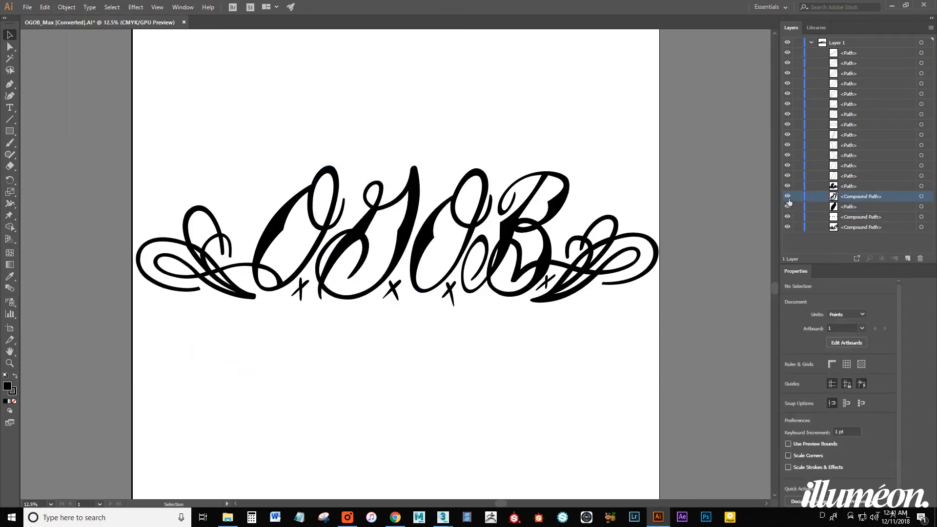
click(848, 185)
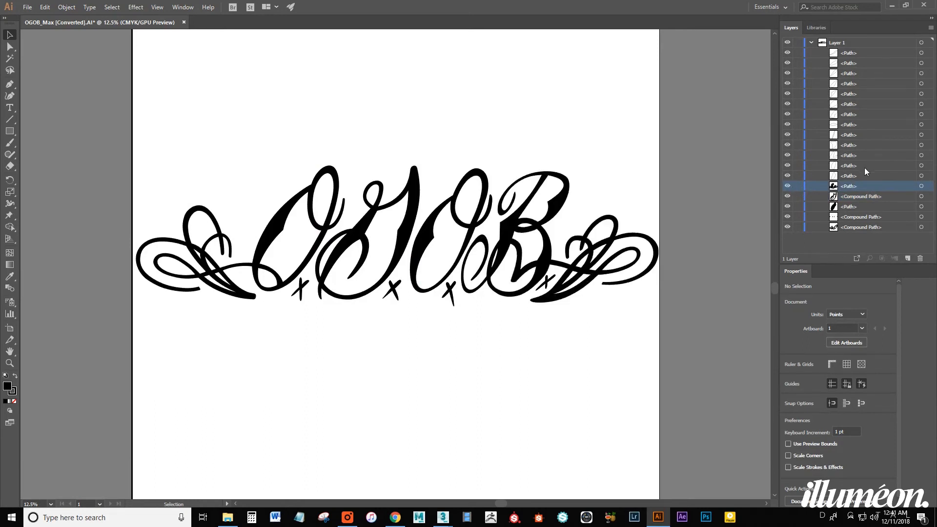
click(848, 206)
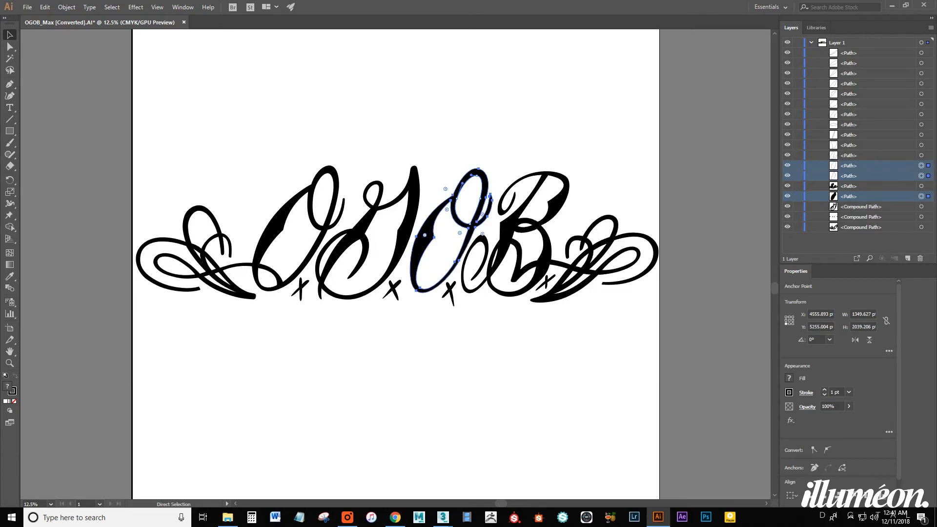
click(66, 6)
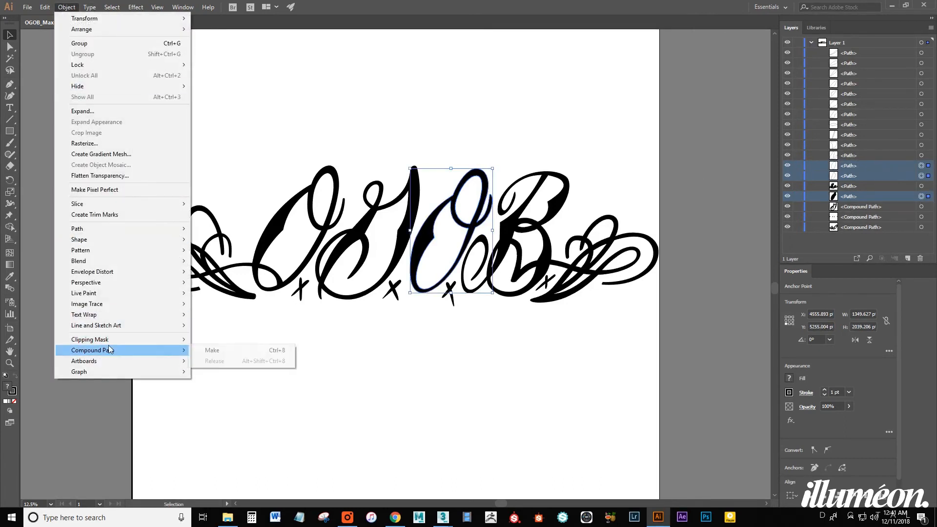
click(212, 349)
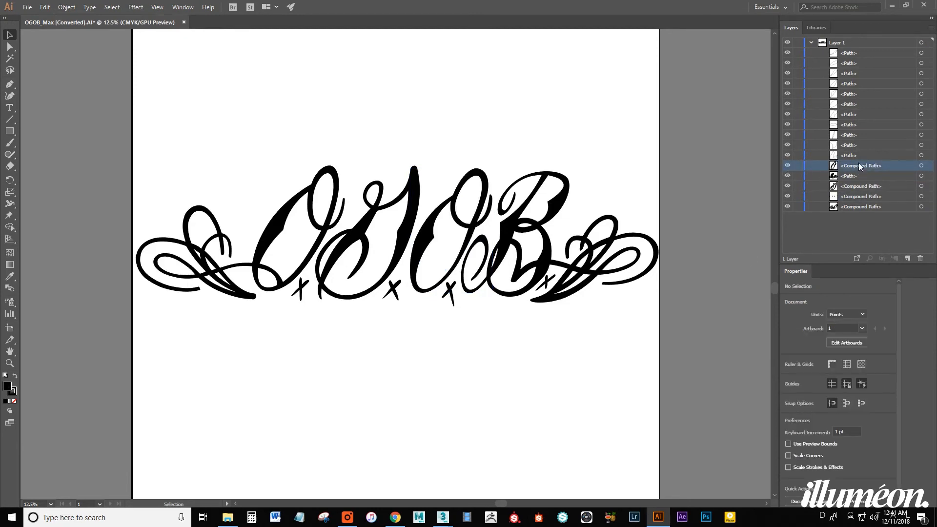
Begin selecting the remaining B and flourish pieces in the Layers panel.
click(848, 175)
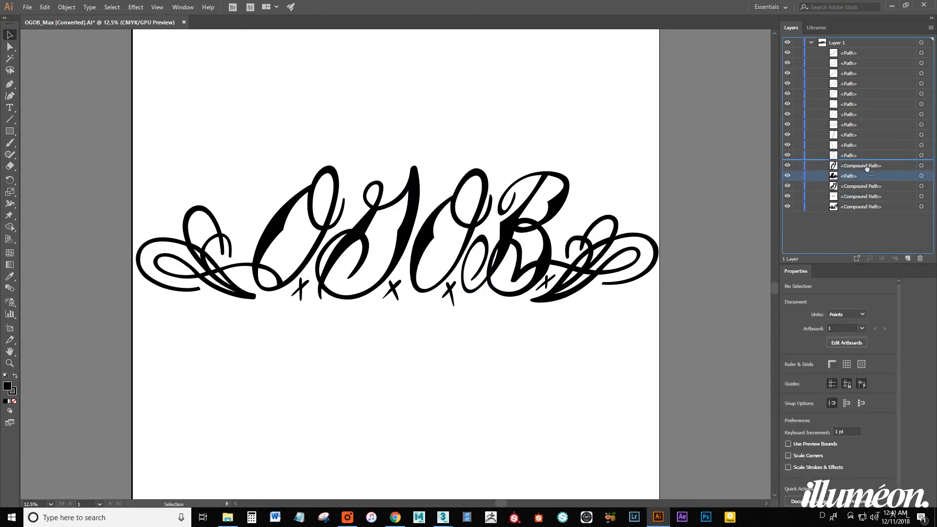
click(847, 52)
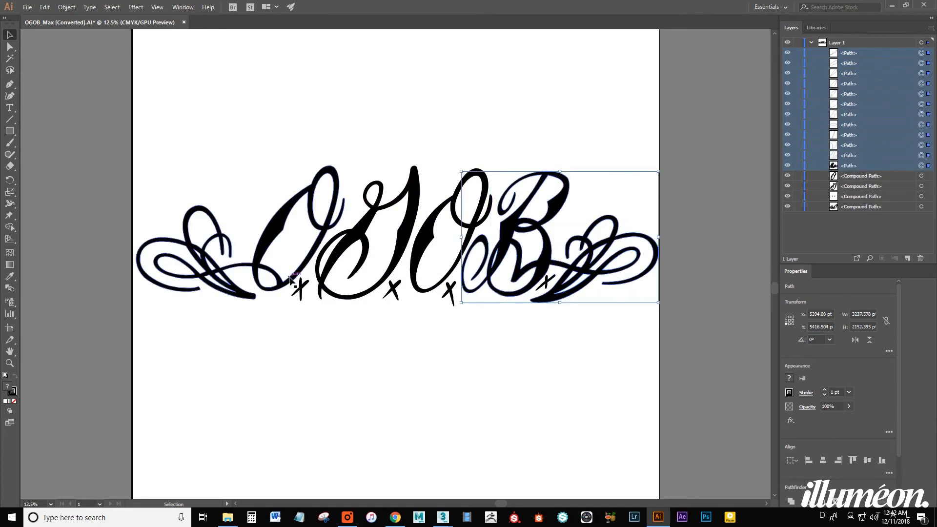
Merge the B and right flourish into a compound path, then select all five compound paths.
click(66, 7)
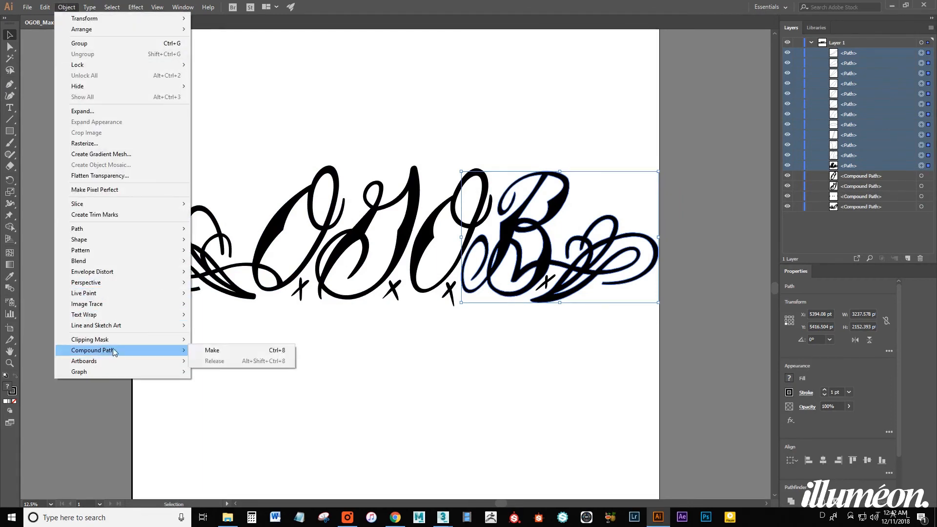
click(212, 349)
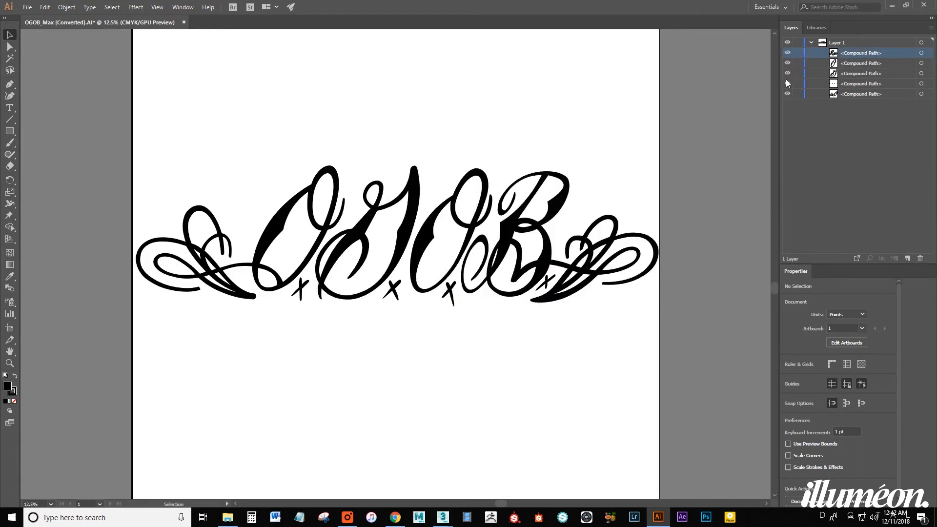
click(786, 94)
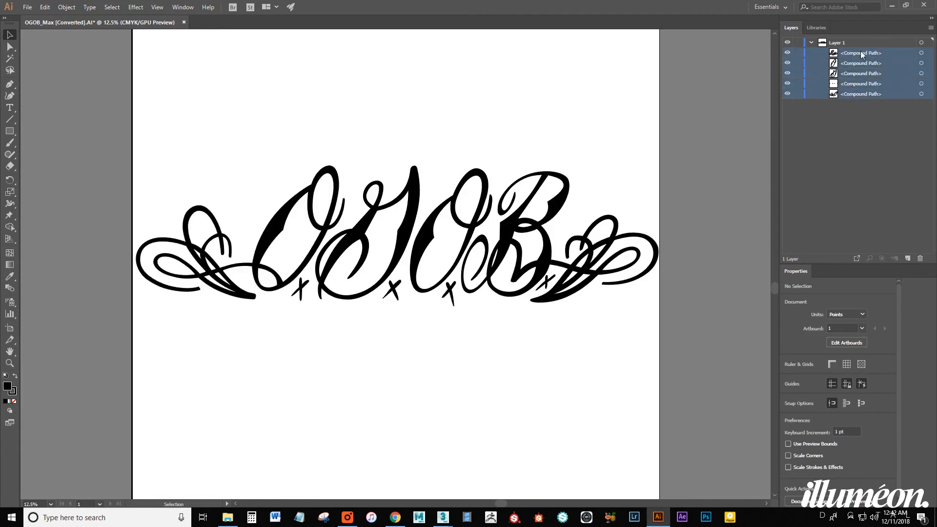
click(66, 7)
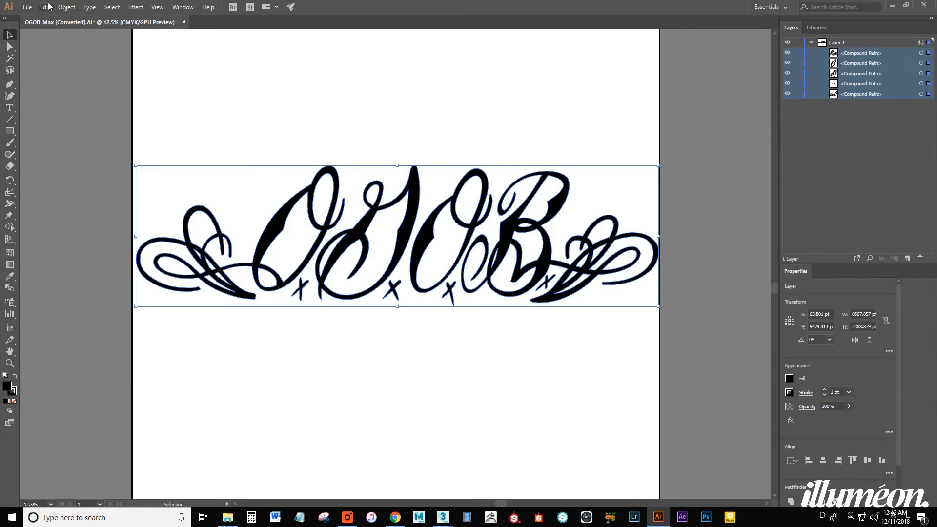
Merge all five pieces into one OGOB compound path, deselect, and collapse Layer 1.
click(66, 7)
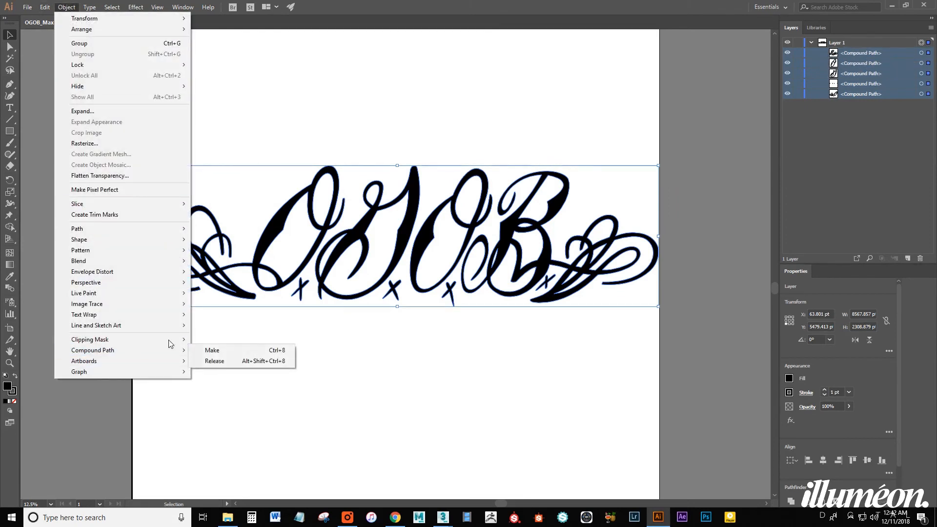
click(212, 349)
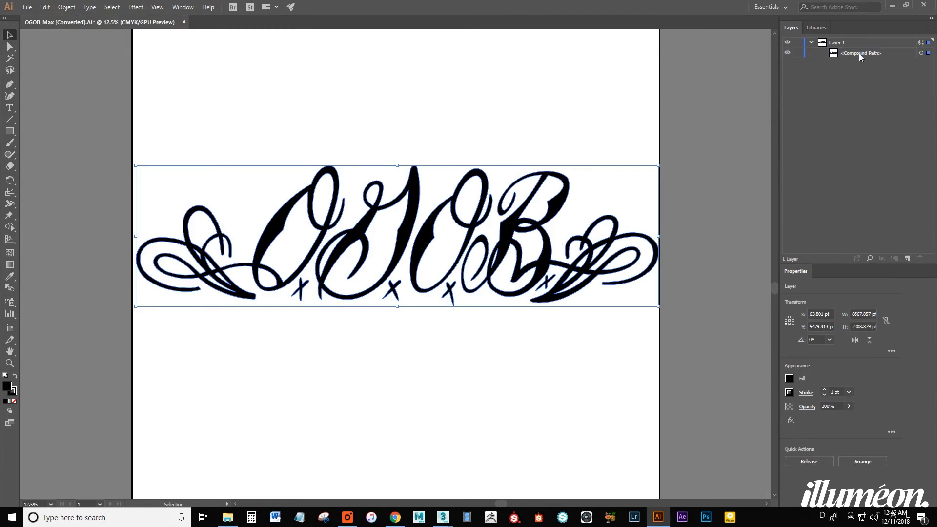
click(648, 149)
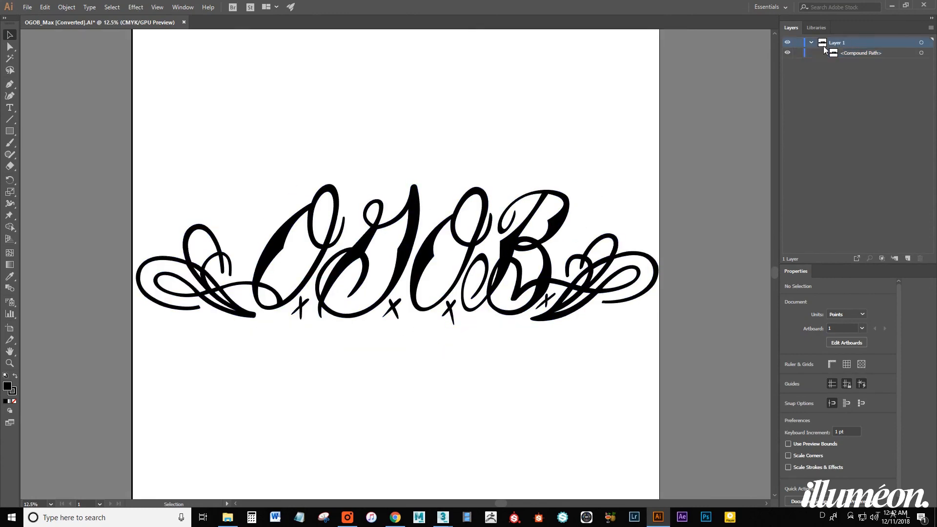
click(810, 42)
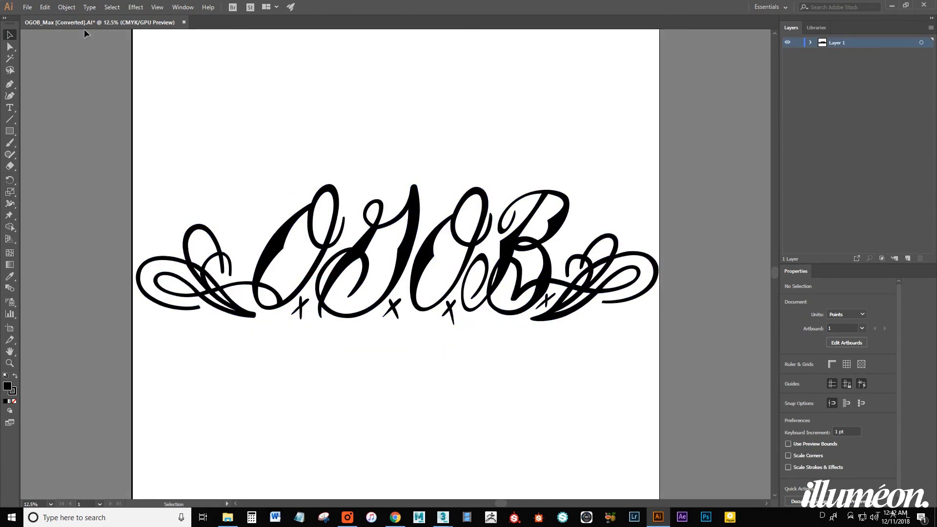
Save as Adobe PDF named OGOB.pdf on the Desktop, replacing the existing file with default settings.
click(27, 7)
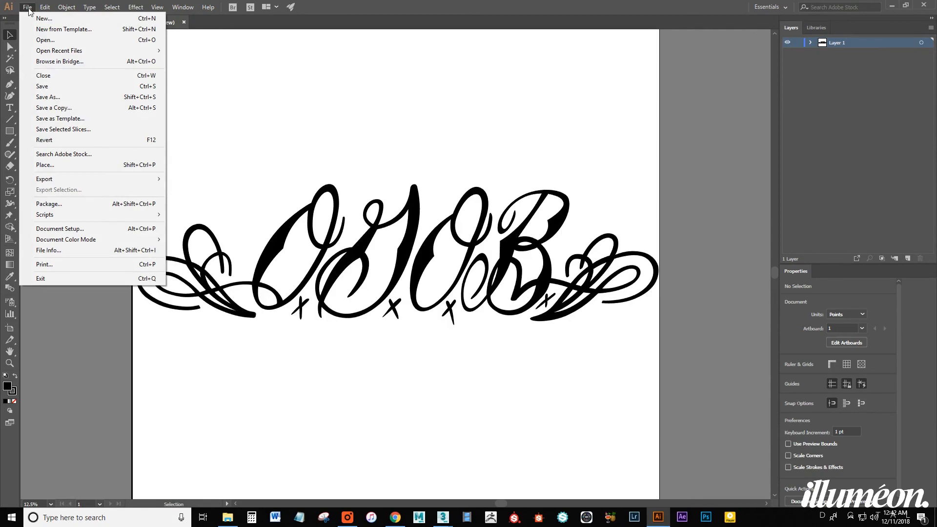
mouse_move(60, 118)
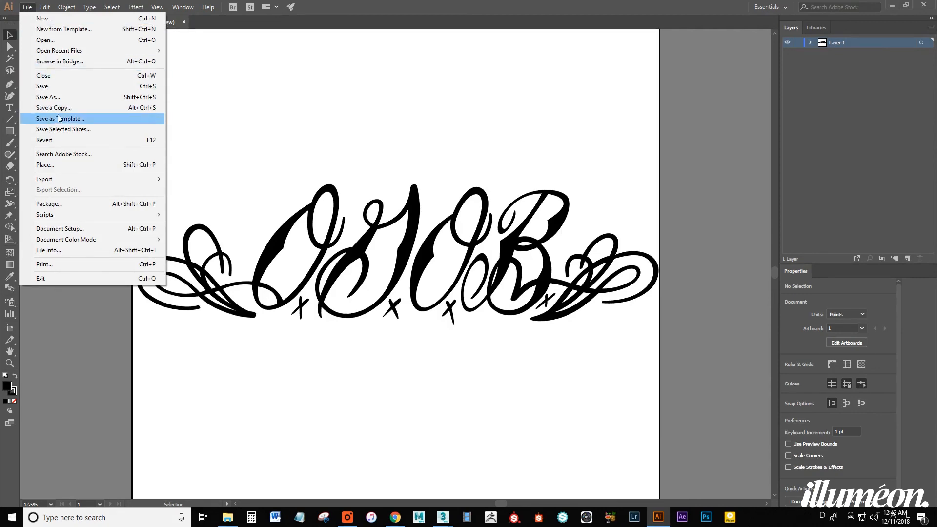
click(47, 96)
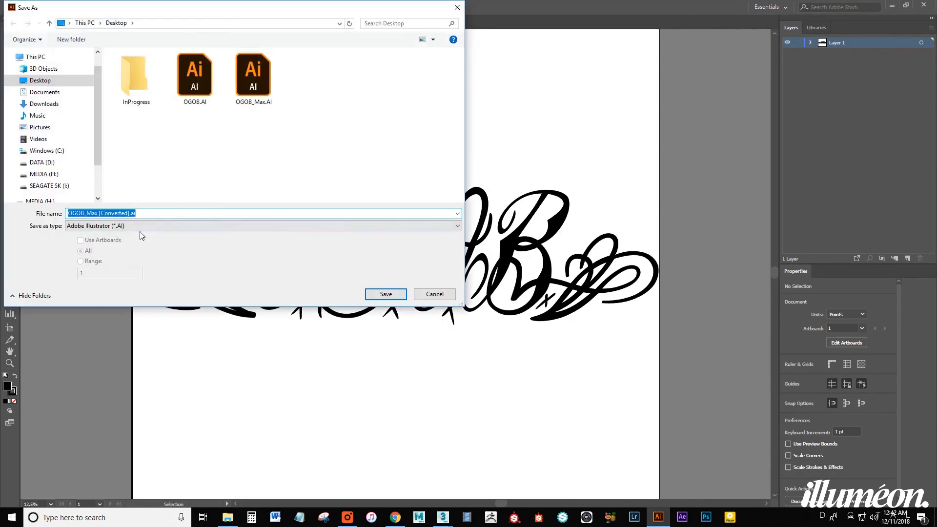
click(262, 225)
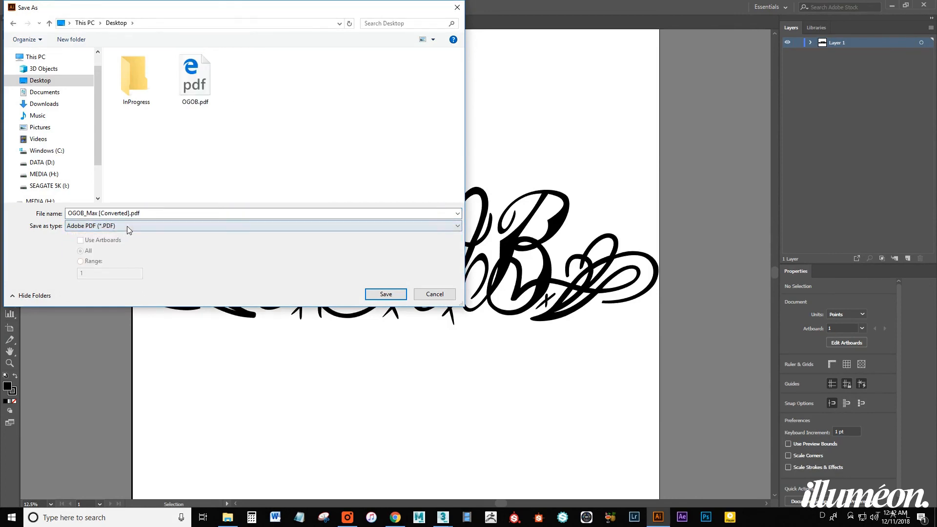
click(194, 72)
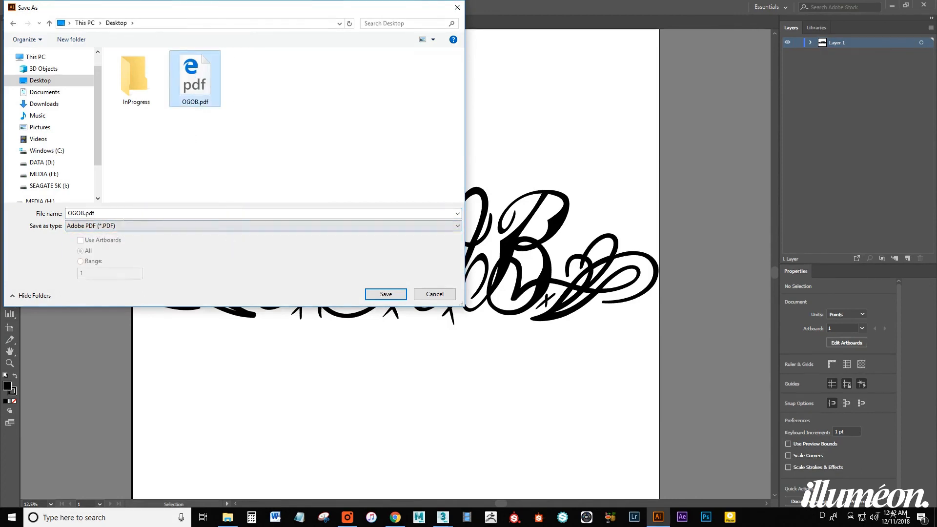
click(385, 294)
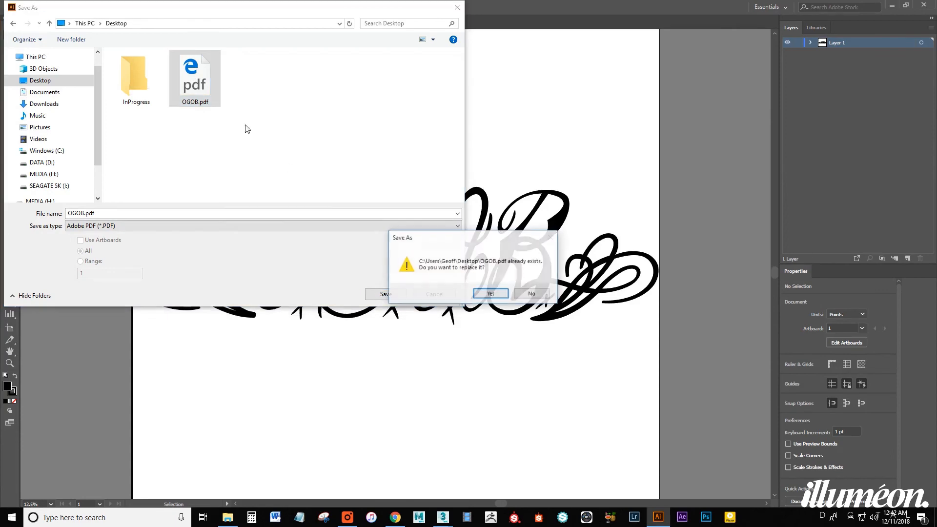
click(489, 294)
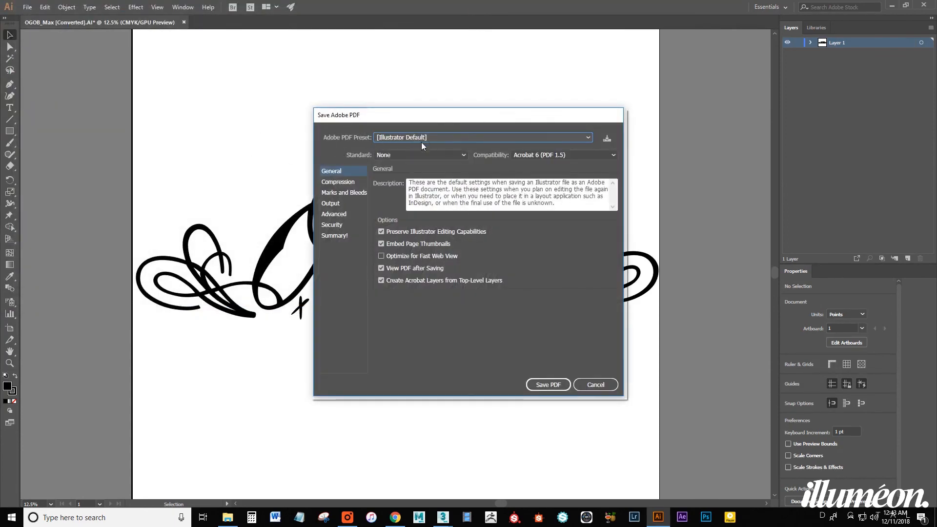
mouse_move(504, 387)
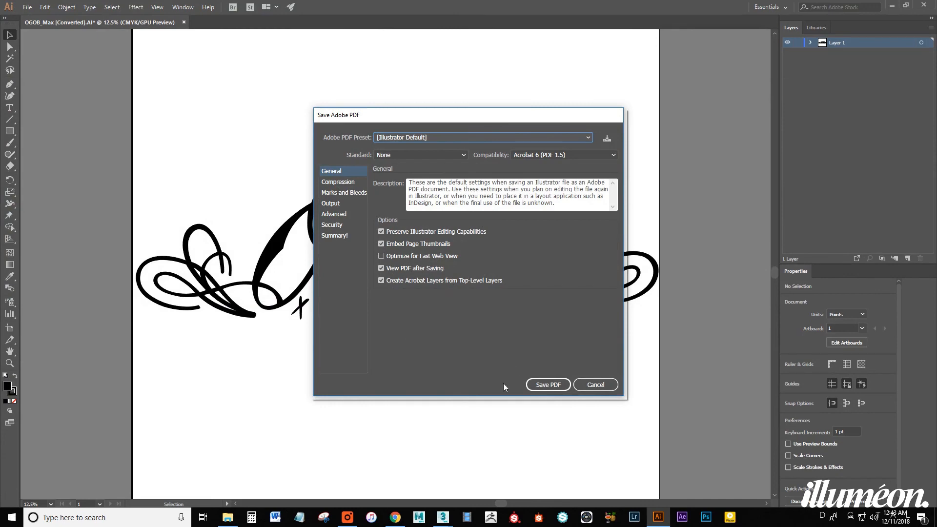
mouse_move(548, 385)
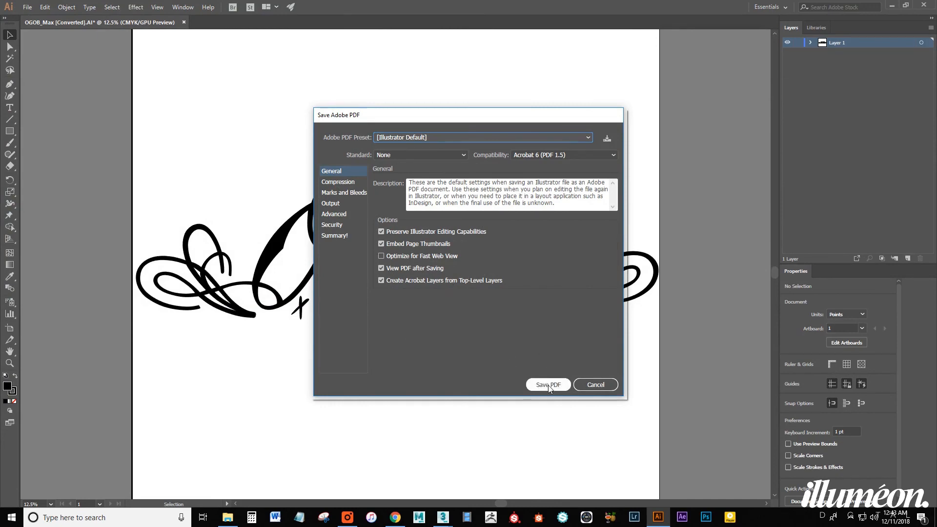
click(548, 384)
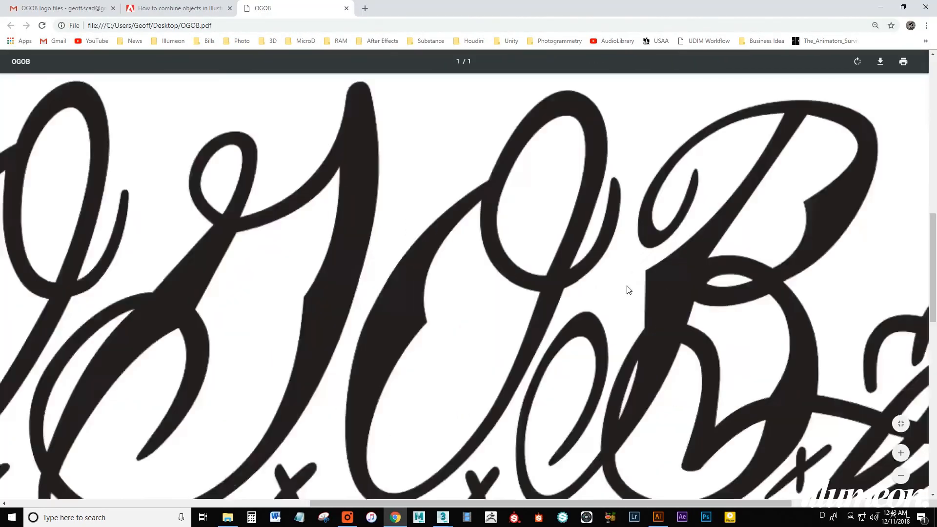
Zoom out in Chrome's PDF viewer to see the whole OGOB lettering.
click(901, 452)
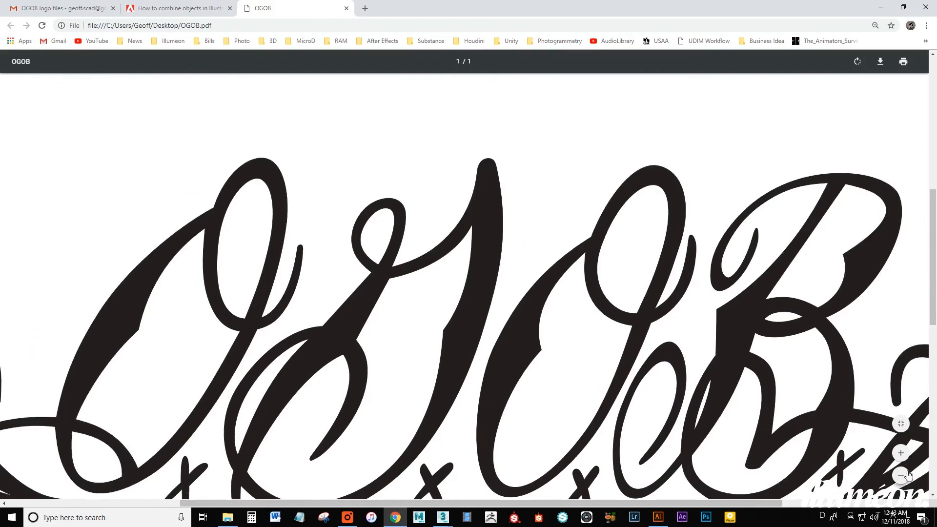
mouse_move(930, 6)
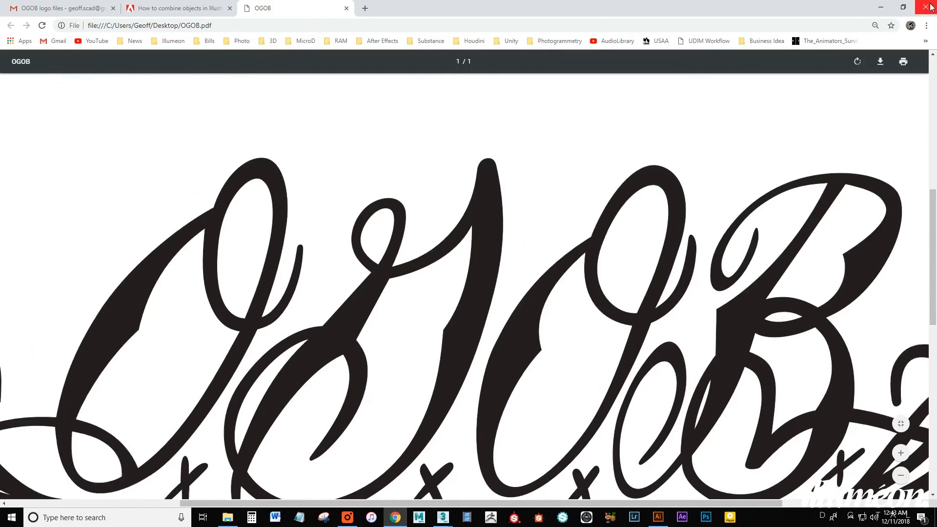